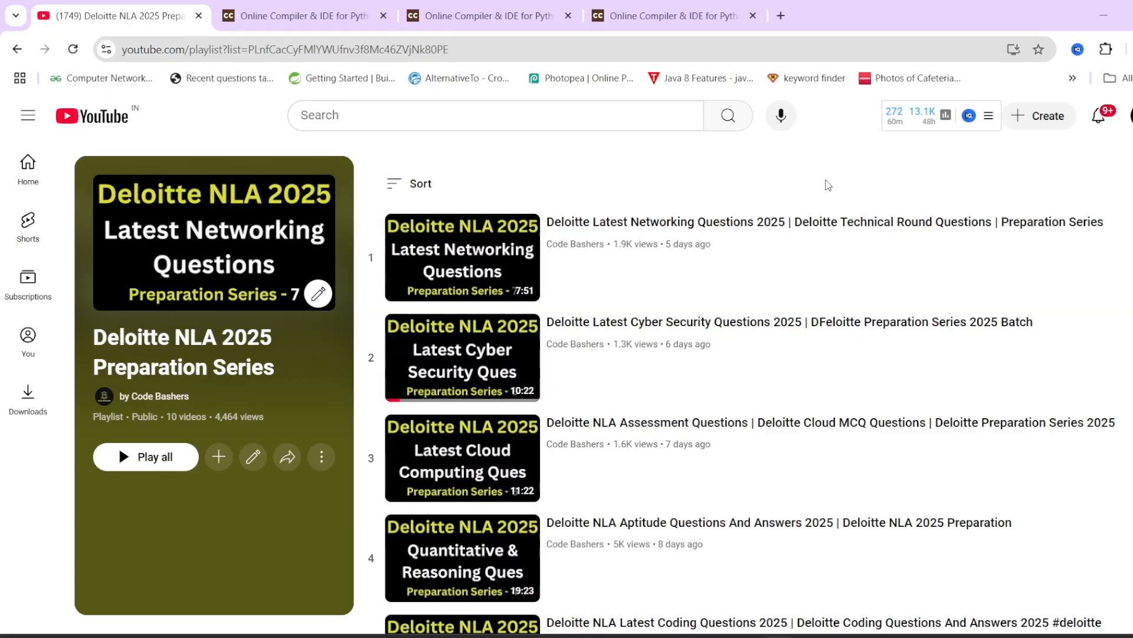
pyautogui.moveTo(829, 172)
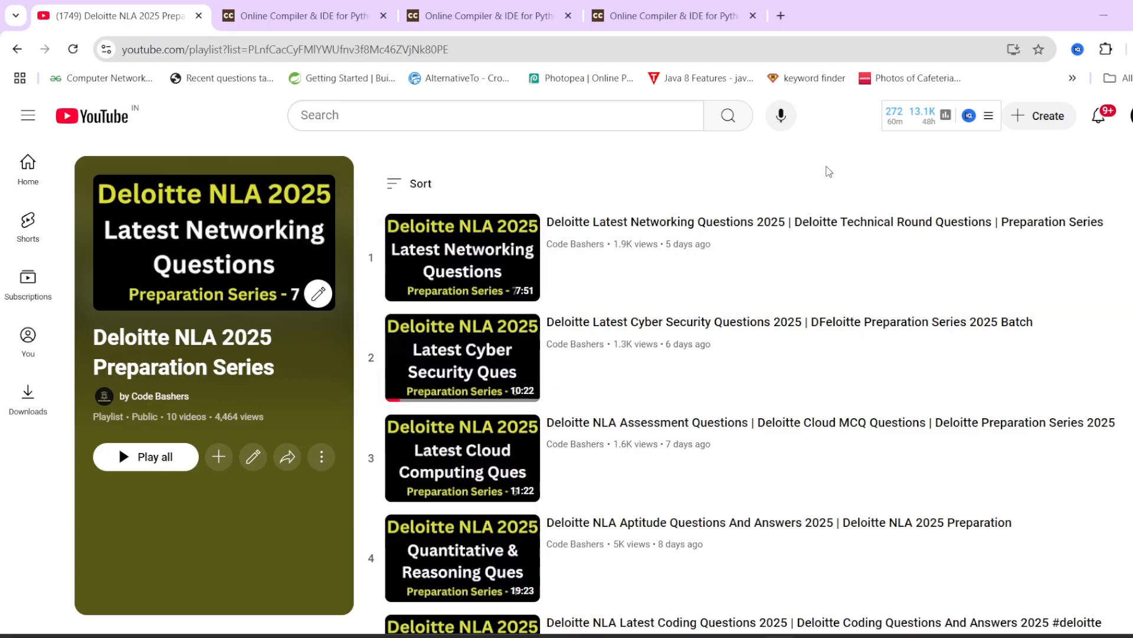
# Scroll through Ques 1, highlighting key words, STRUCTURAL, and the LOVA / OV samples
pyautogui.scroll(-3)
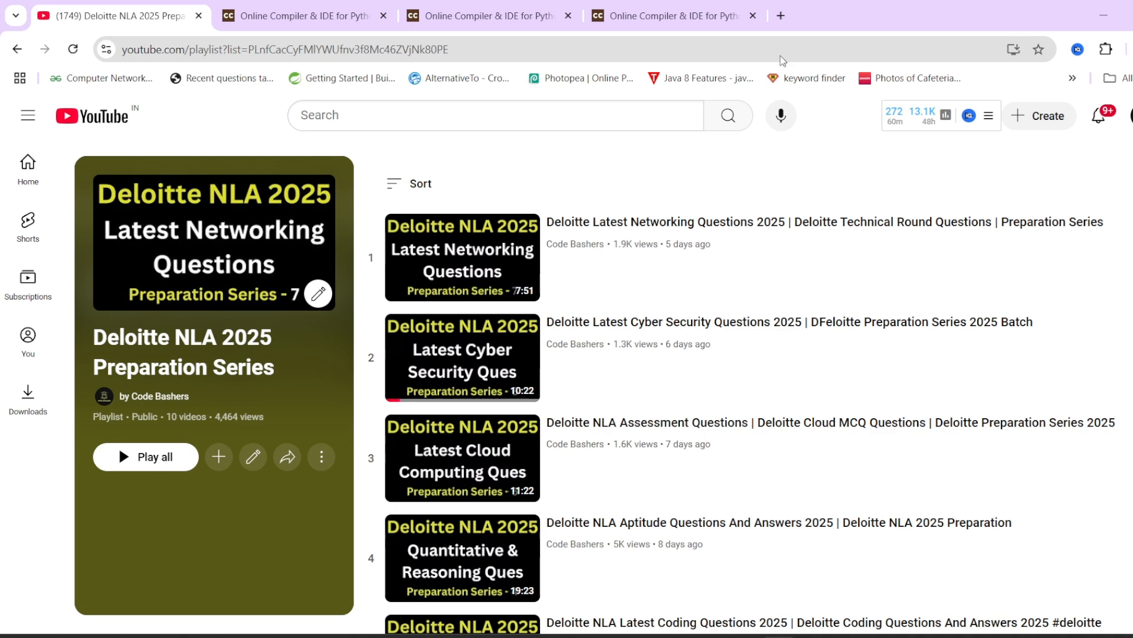
pyautogui.moveTo(780, 15)
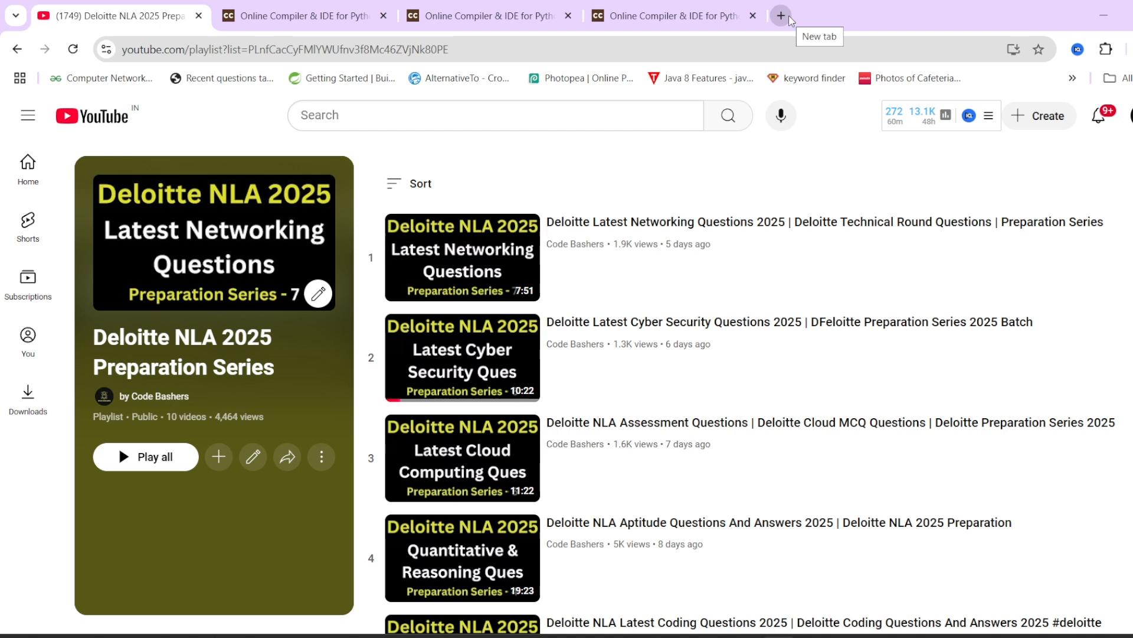
pyautogui.moveTo(773, 157)
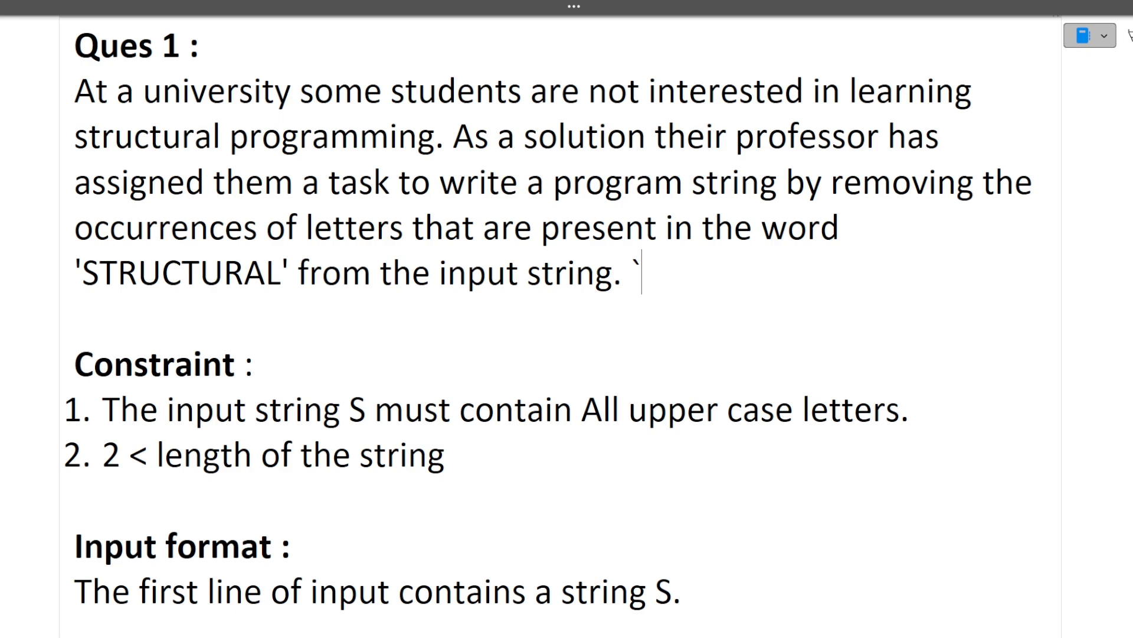
pyautogui.scroll(-3)
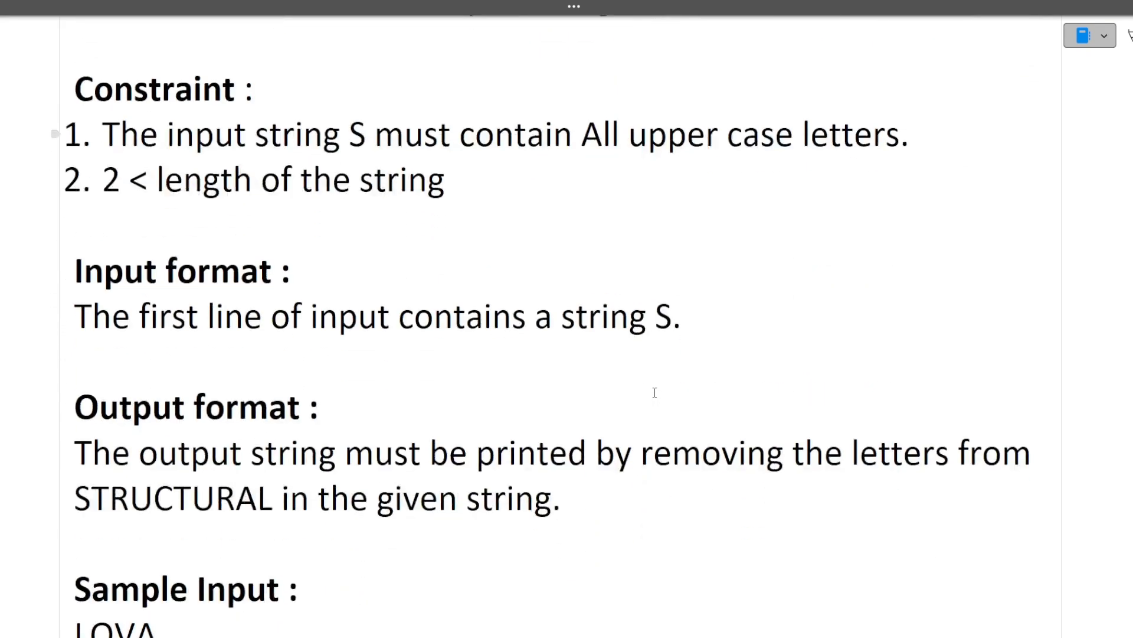
pyautogui.scroll(-3)
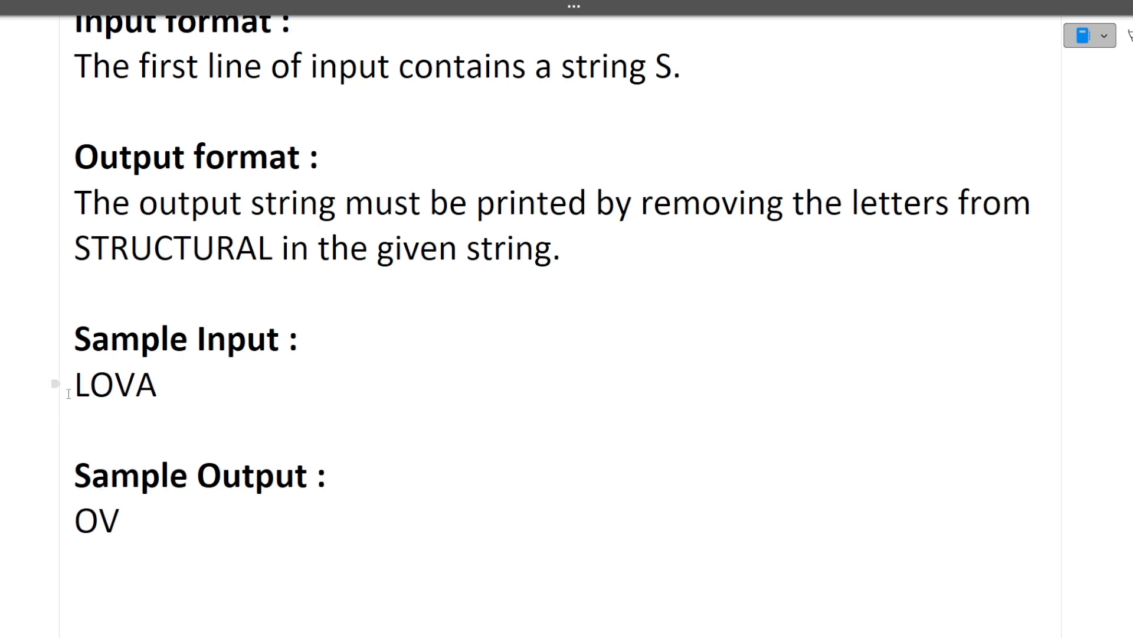
pyautogui.doubleClick(115, 383)
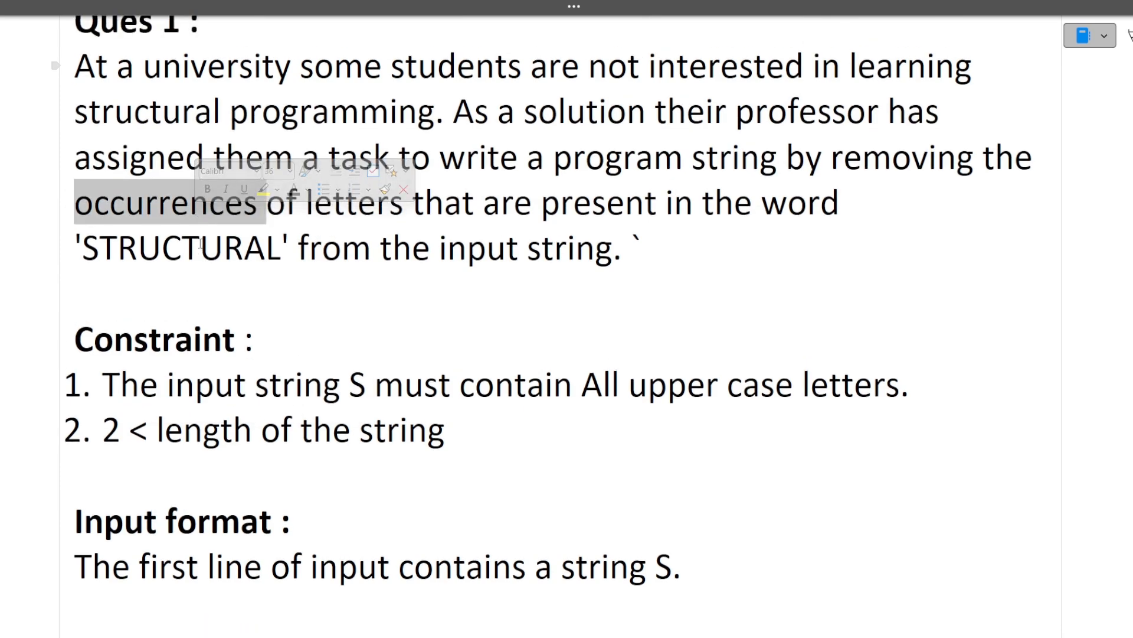
pyautogui.scroll(-3)
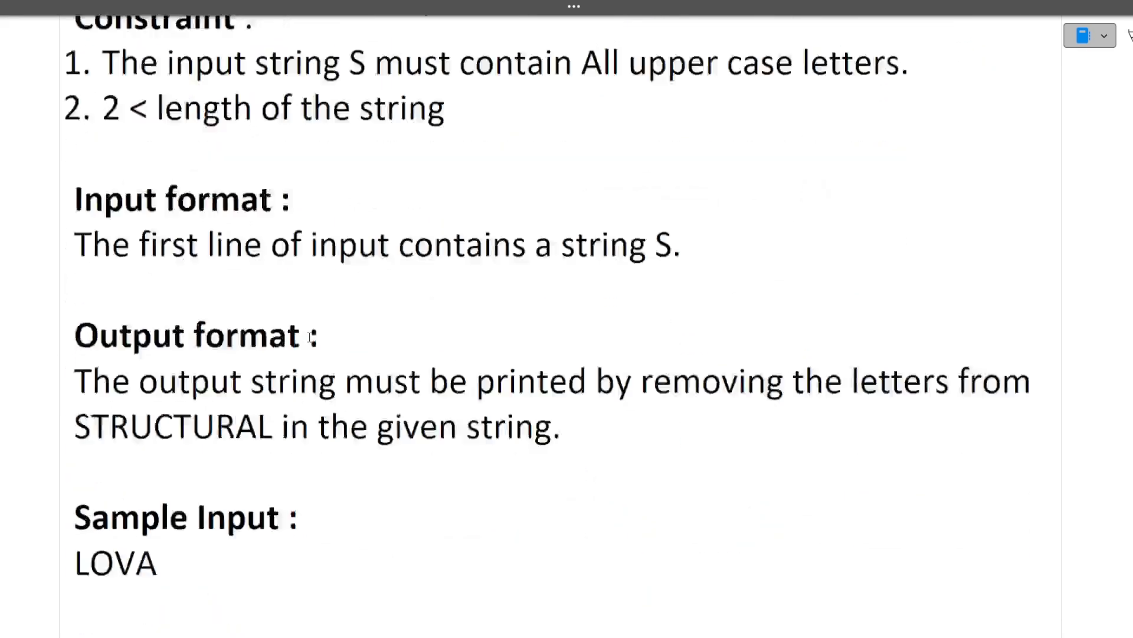
pyautogui.scroll(-3)
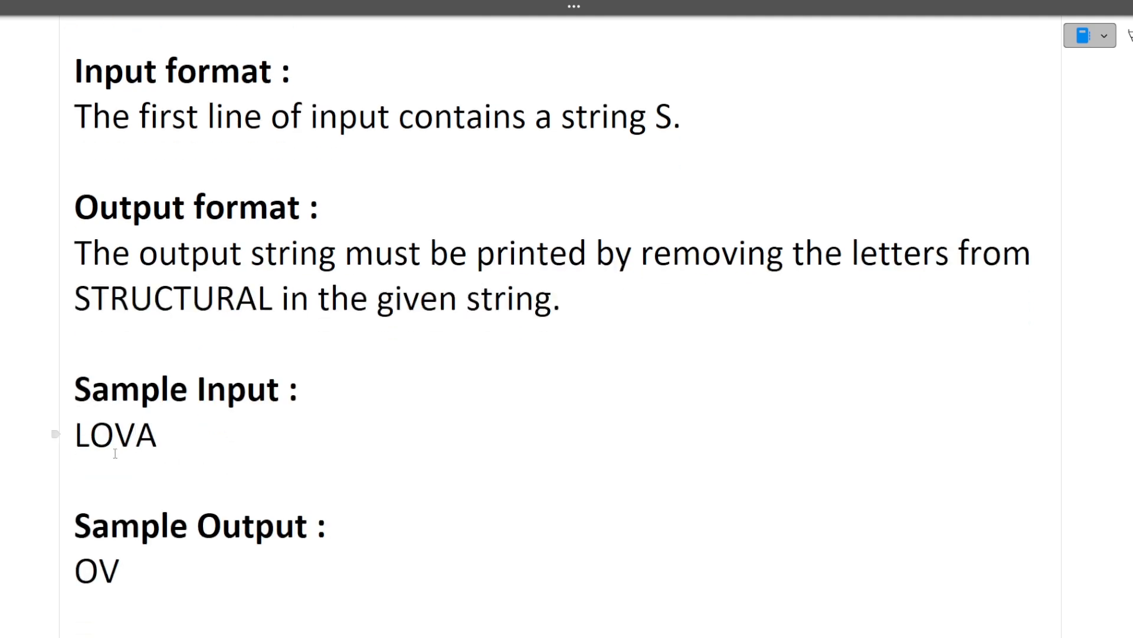
pyautogui.doubleClick(114, 435)
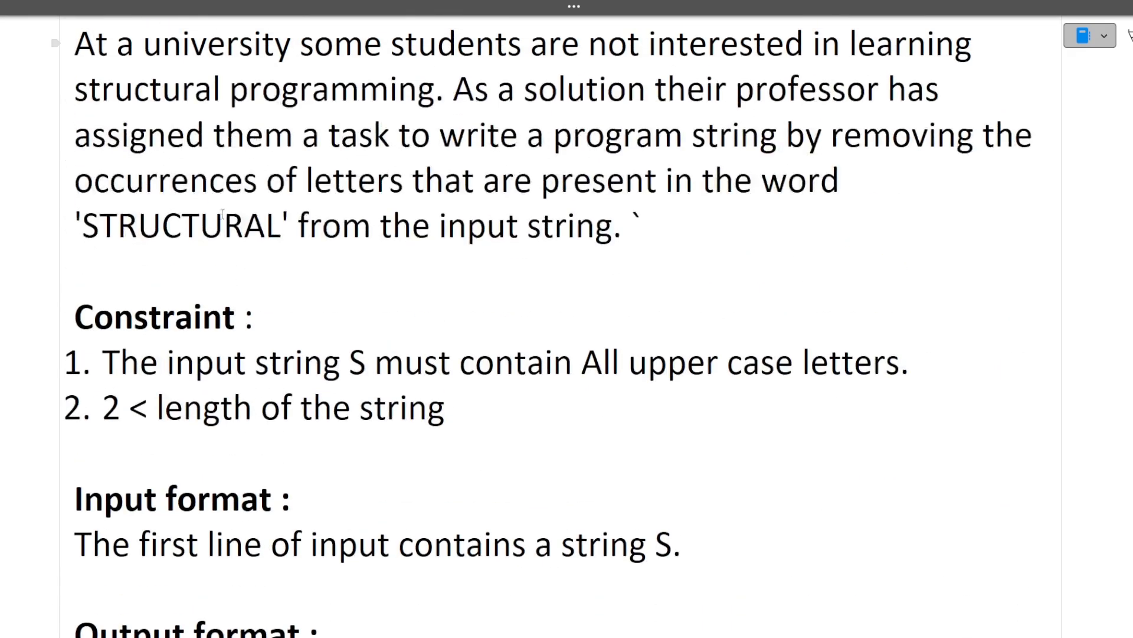
pyautogui.scroll(-3)
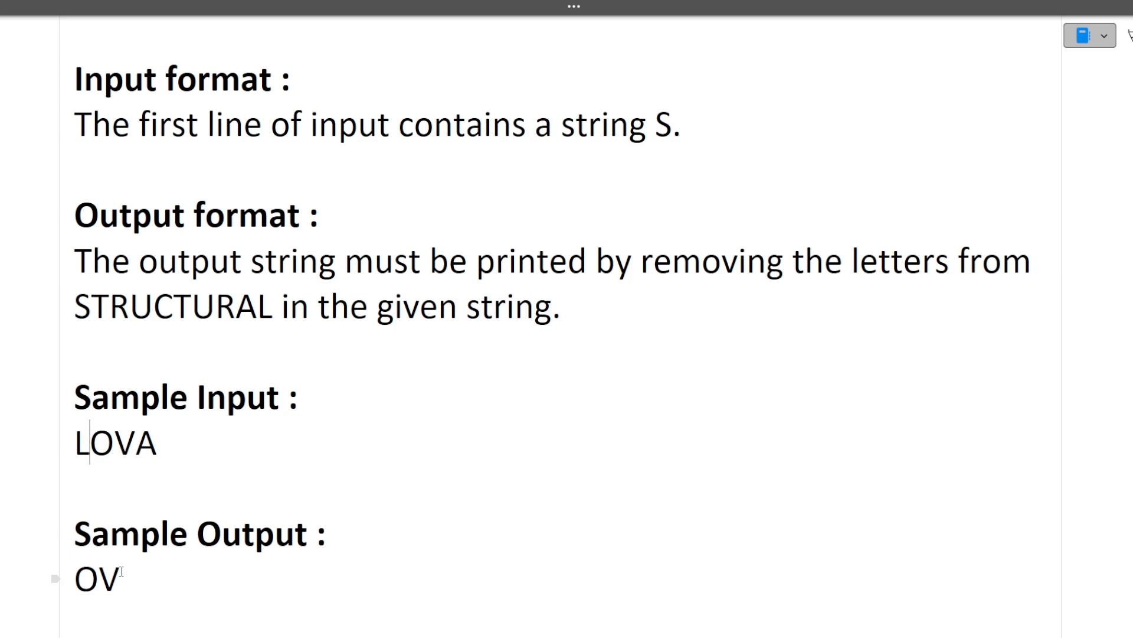
pyautogui.moveTo(75, 578); pyautogui.dragTo(126, 579)
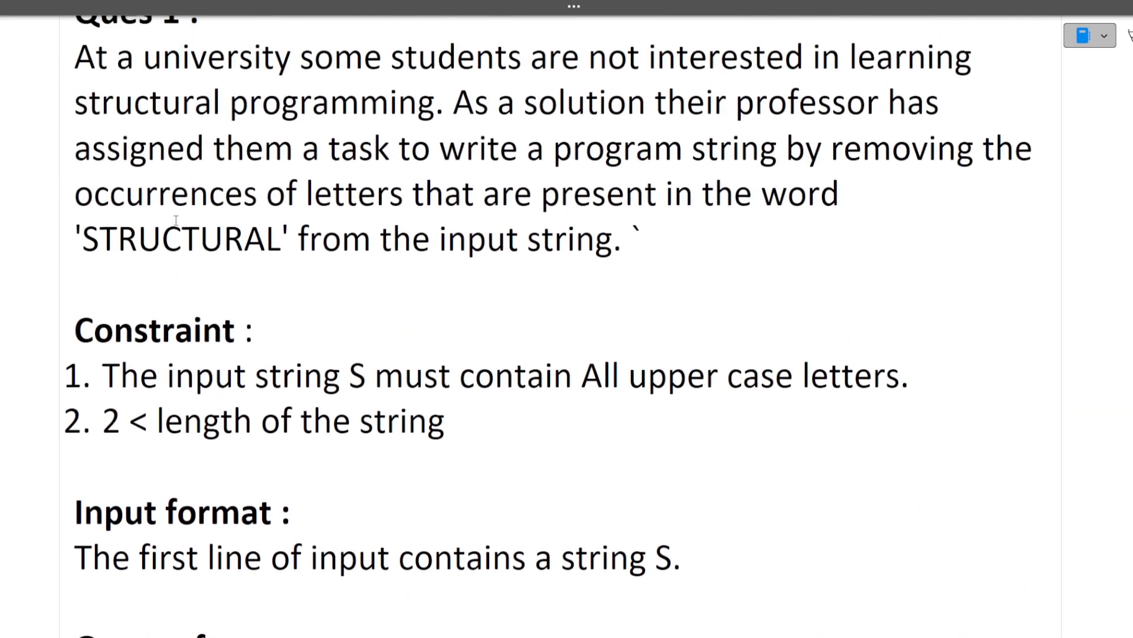
pyautogui.doubleClick(180, 238)
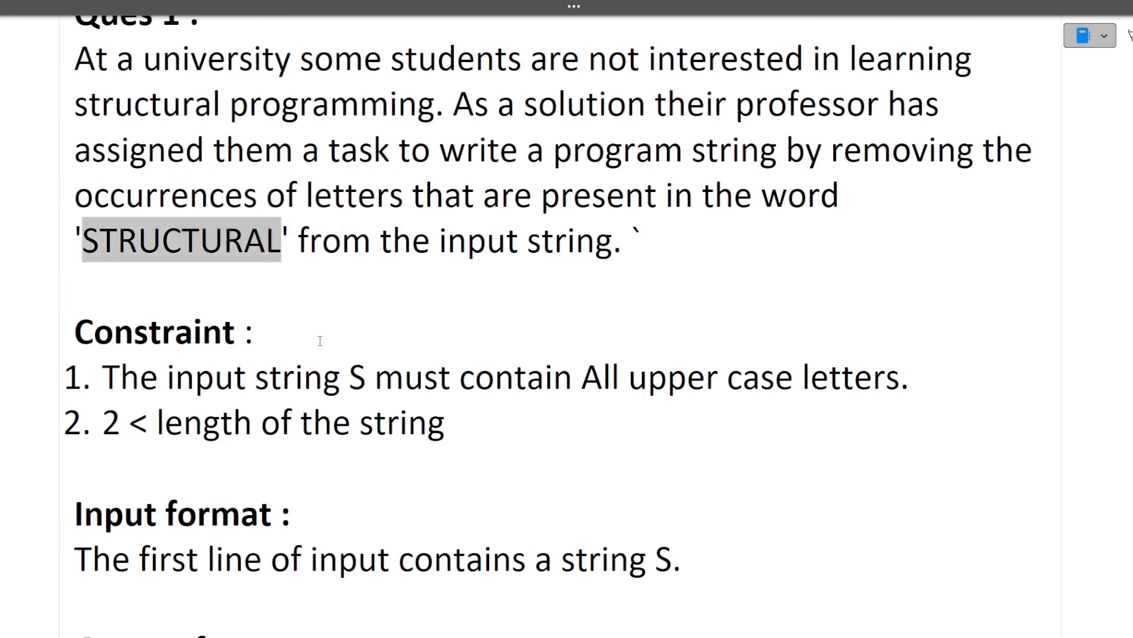
pyautogui.scroll(-3)
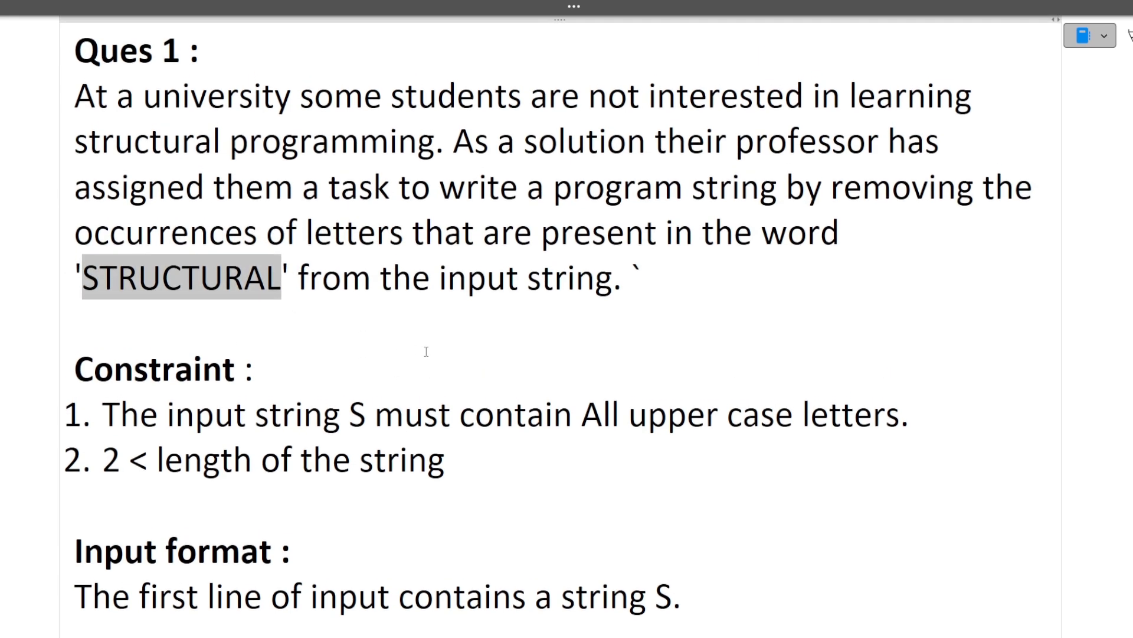
pyautogui.moveTo(638, 363)
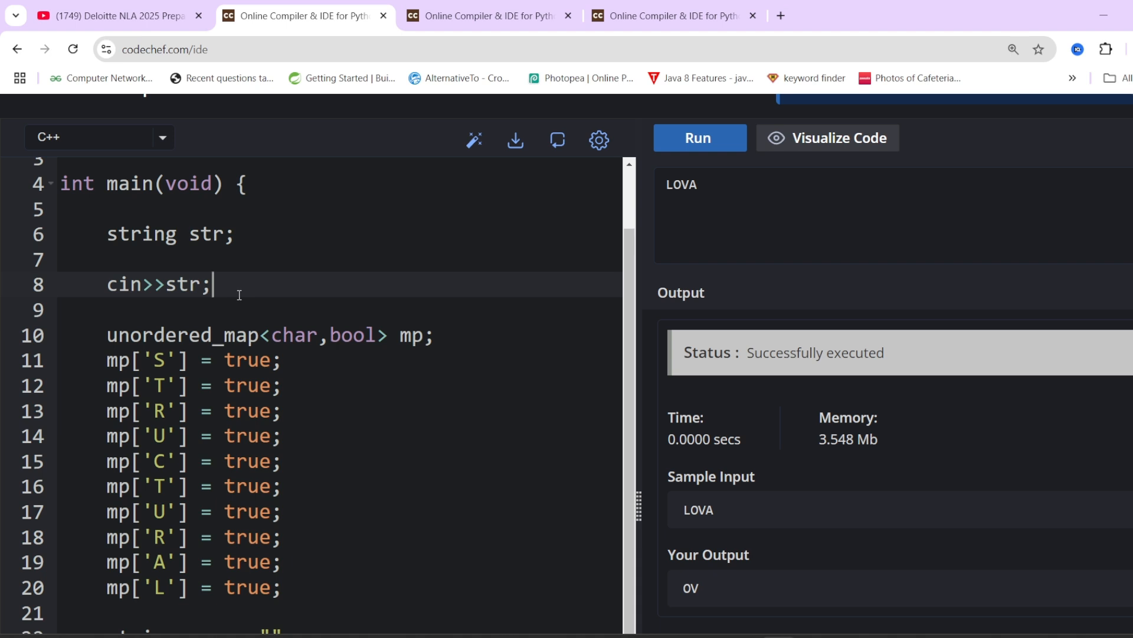
pyautogui.moveTo(354, 340)
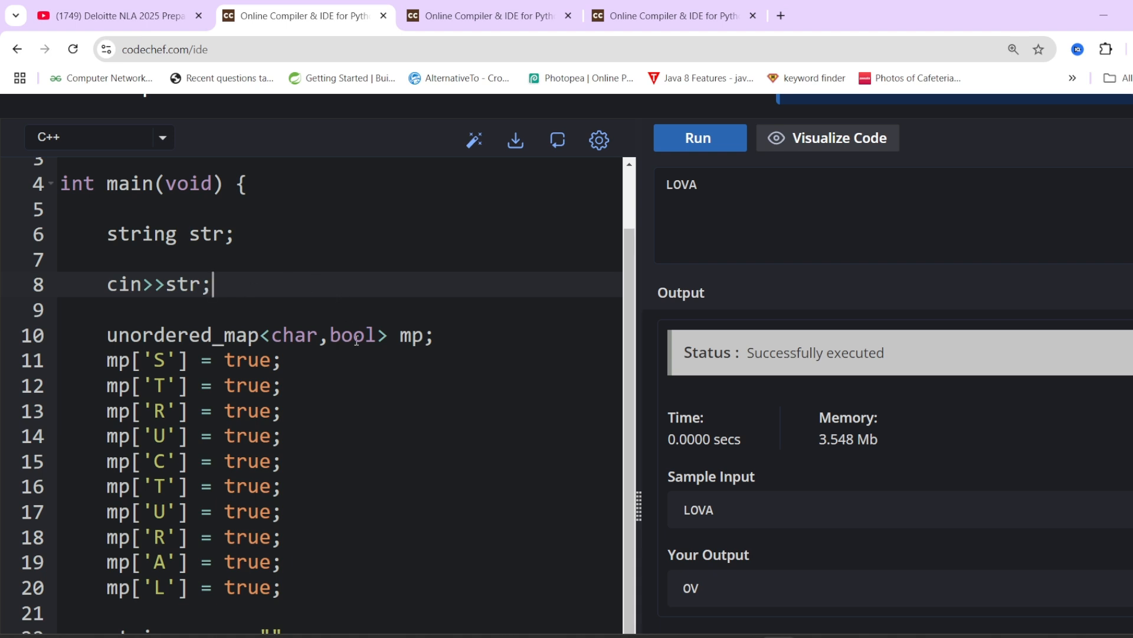
# Review the unordered_map letter map in the C++ solution, marking the A and U entries
pyautogui.scroll(-3)
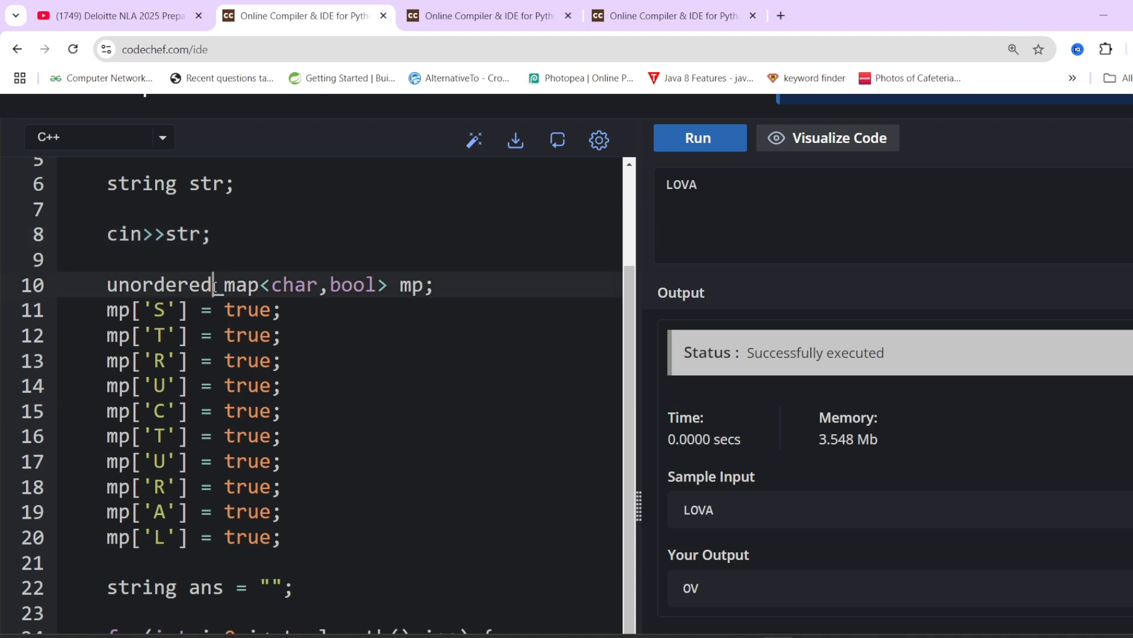
pyautogui.doubleClick(180, 283)
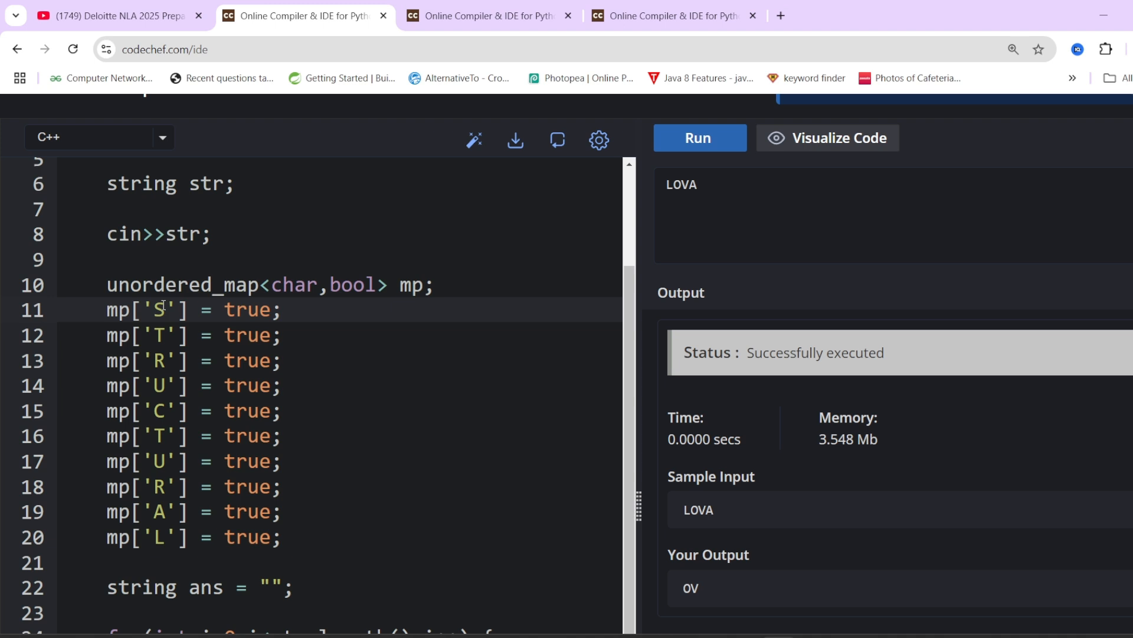
pyautogui.click(154, 411)
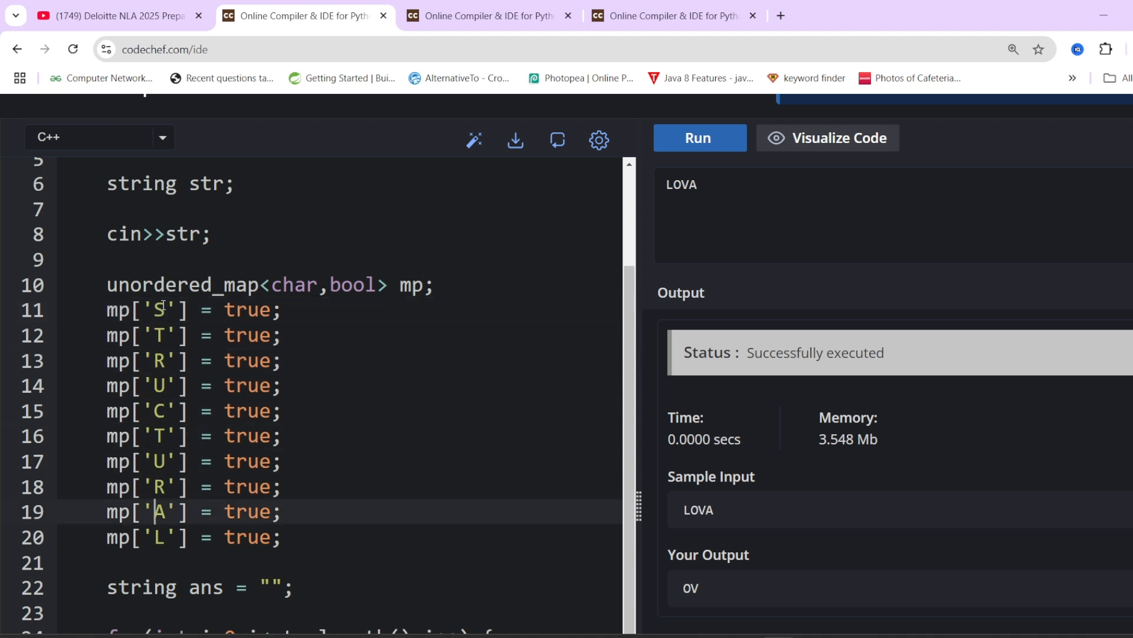
pyautogui.click(154, 360)
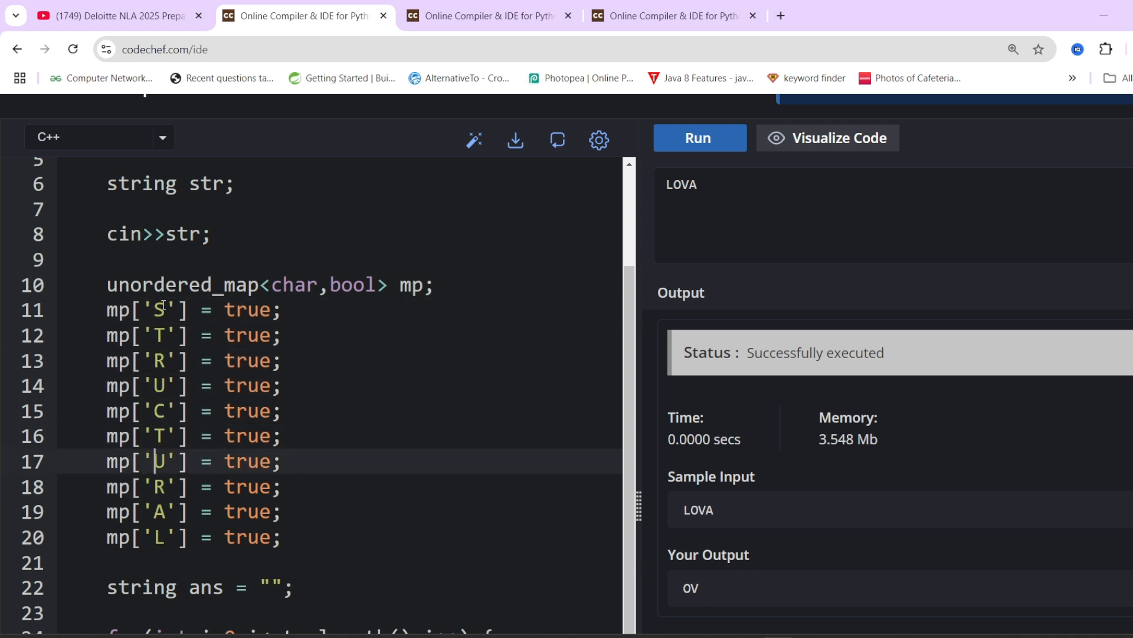
pyautogui.scroll(-3)
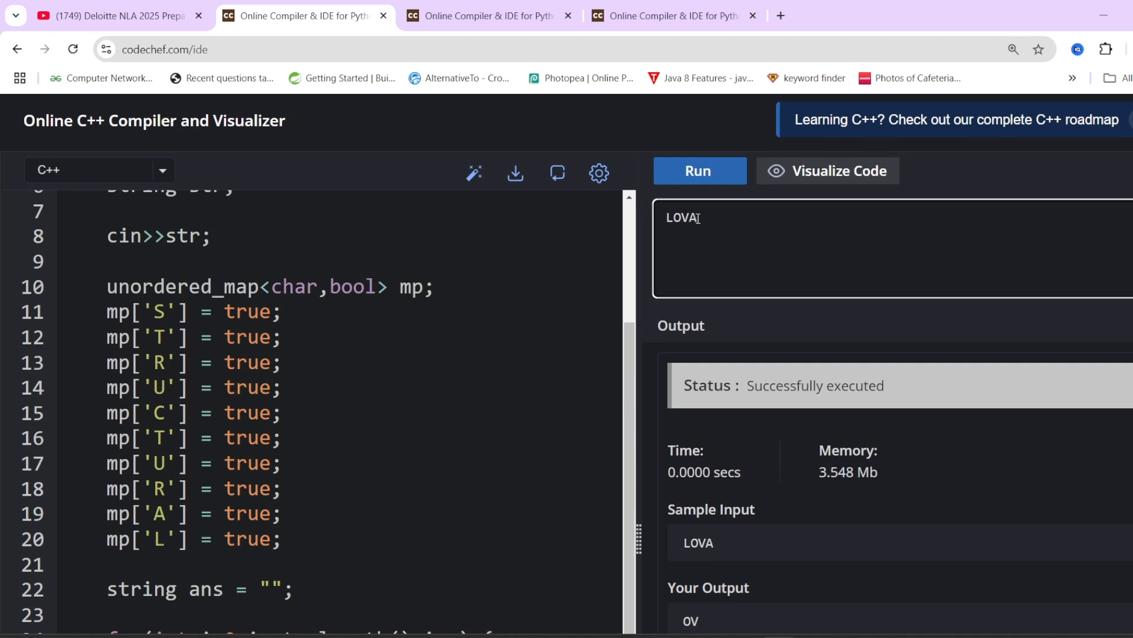
# Run the solution on input LOVA to print OV
pyautogui.click(698, 170)
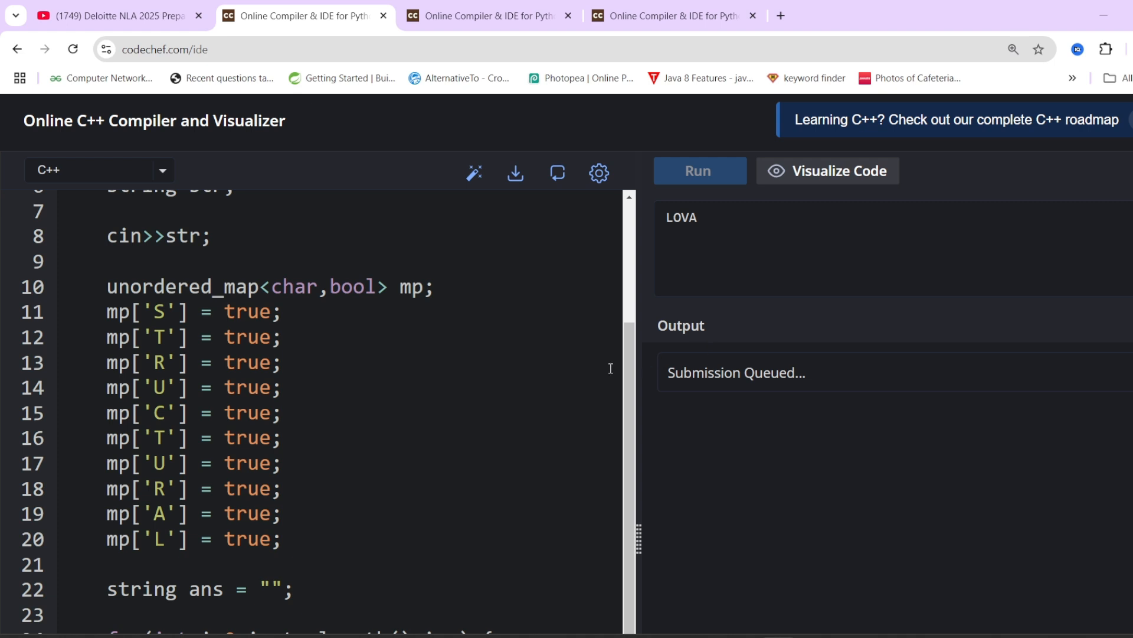
pyautogui.click(698, 170)
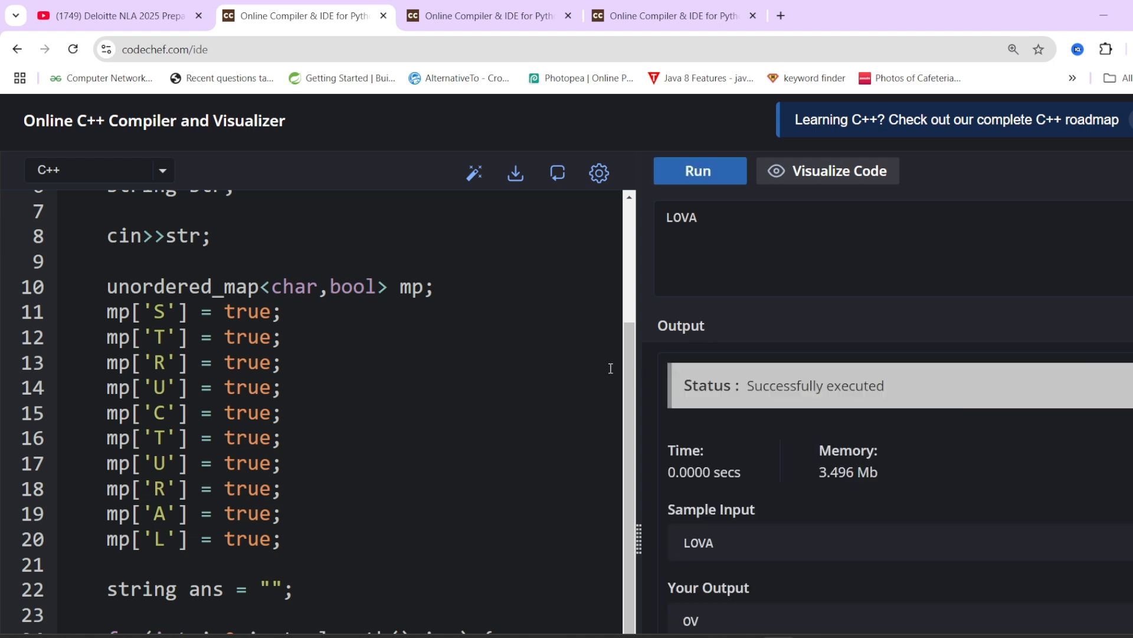
pyautogui.scroll(-3)
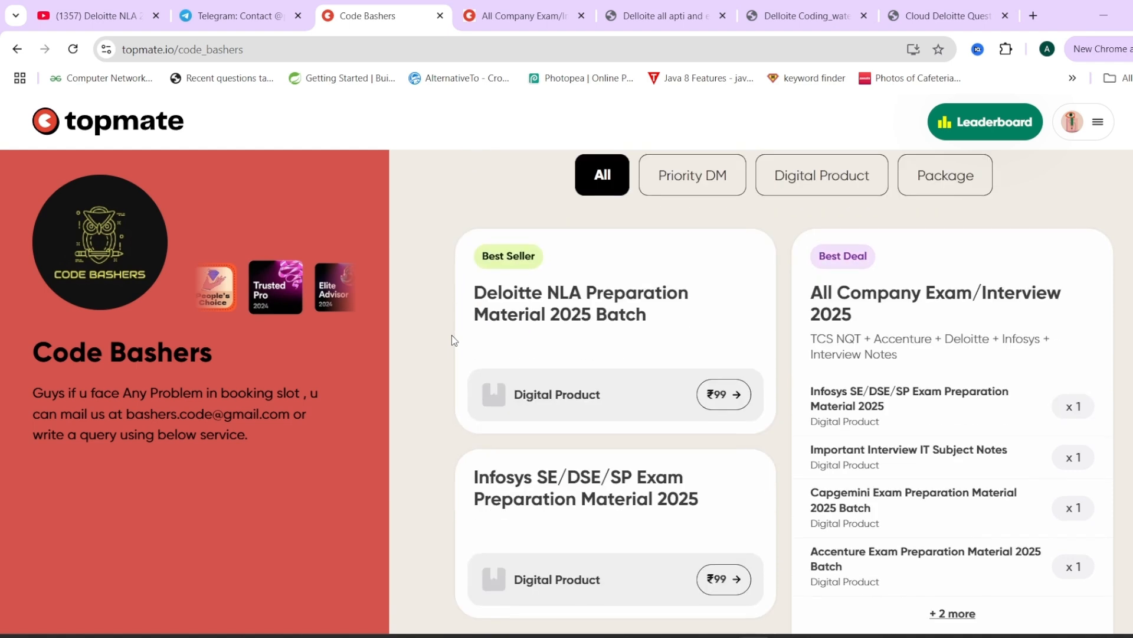
# Open the Deloitte NLA Preparation Material 2025 Batch product and browse it
pyautogui.click(580, 303)
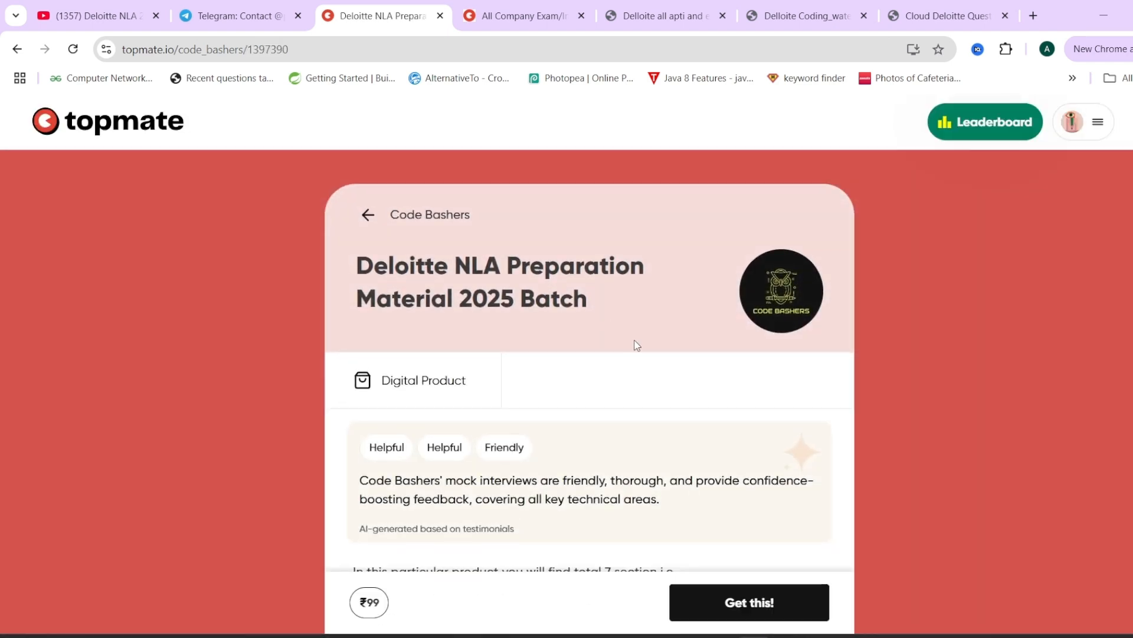
pyautogui.scroll(-3)
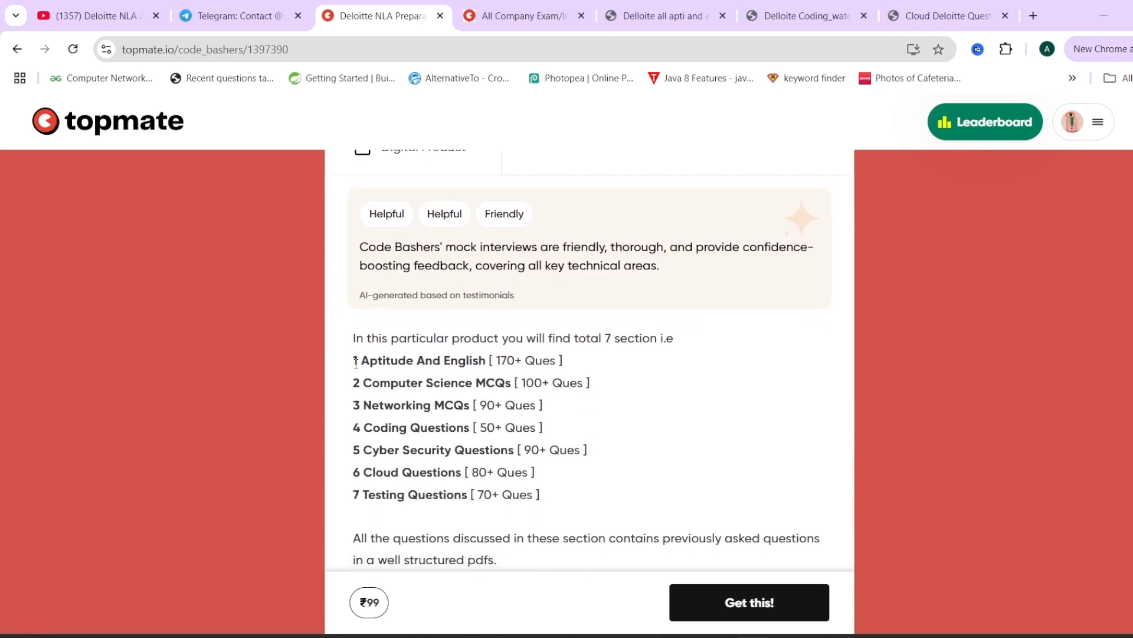
pyautogui.moveTo(354, 361); pyautogui.dragTo(544, 495)
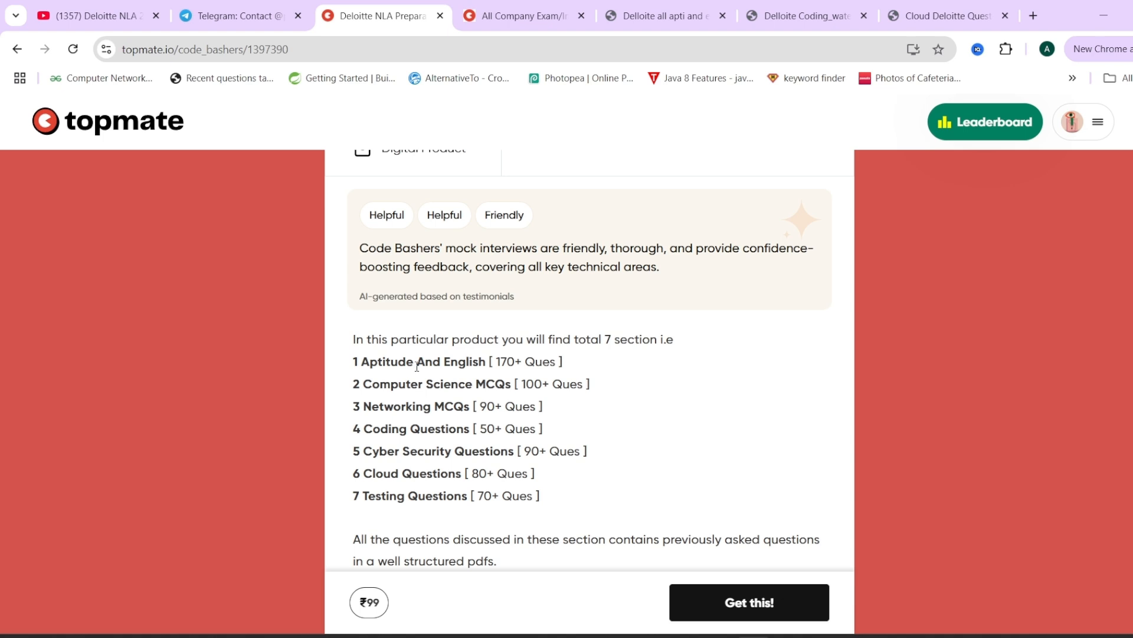
pyautogui.moveTo(459, 363)
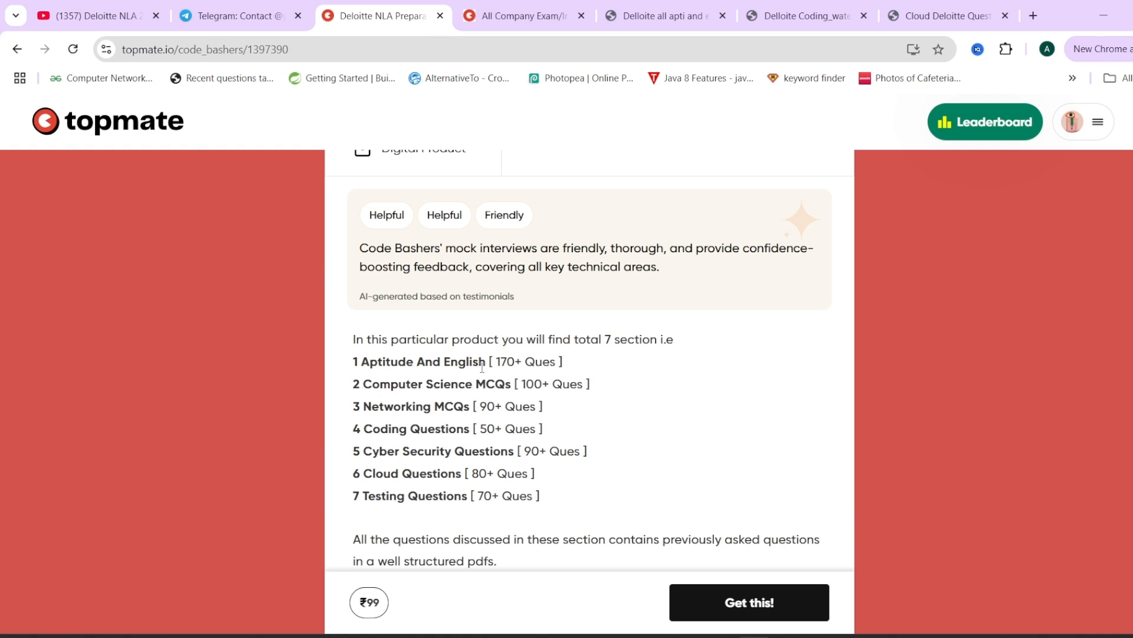
pyautogui.moveTo(573, 370)
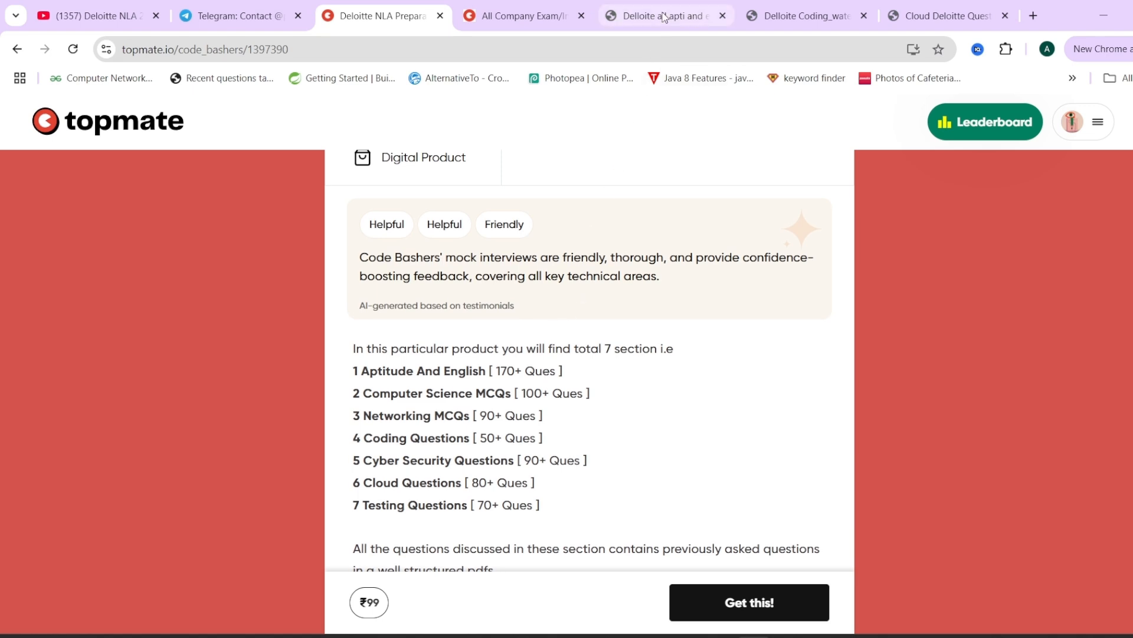
# Visit the aptitude material and Cloud Deloitte Questions PDF tabs, then return to the NLA product page
pyautogui.click(661, 16)
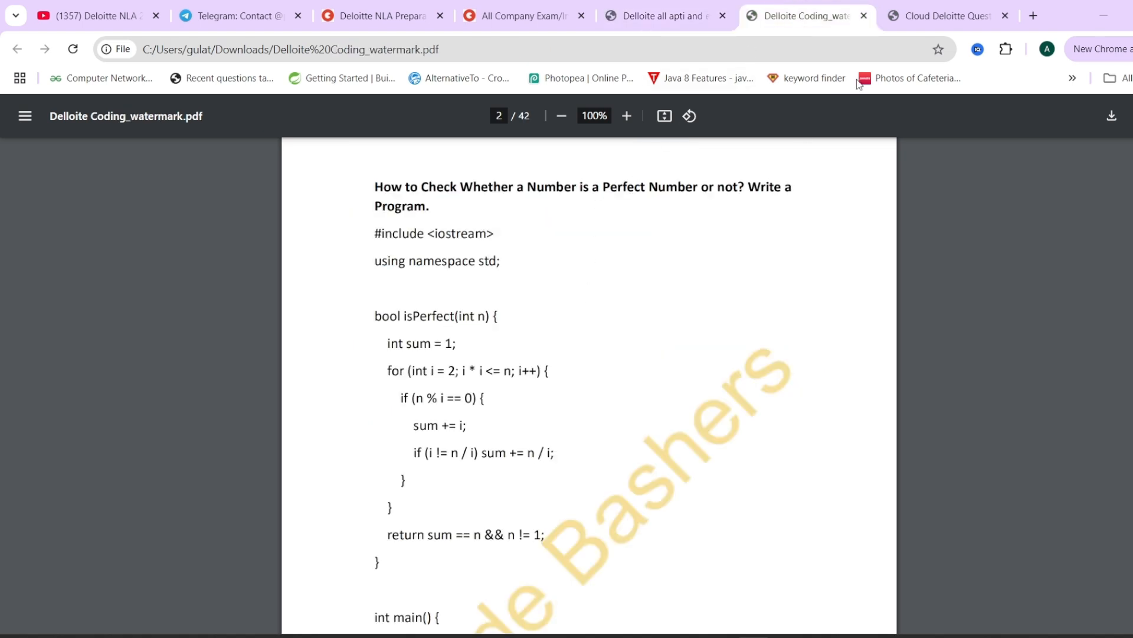
pyautogui.click(939, 15)
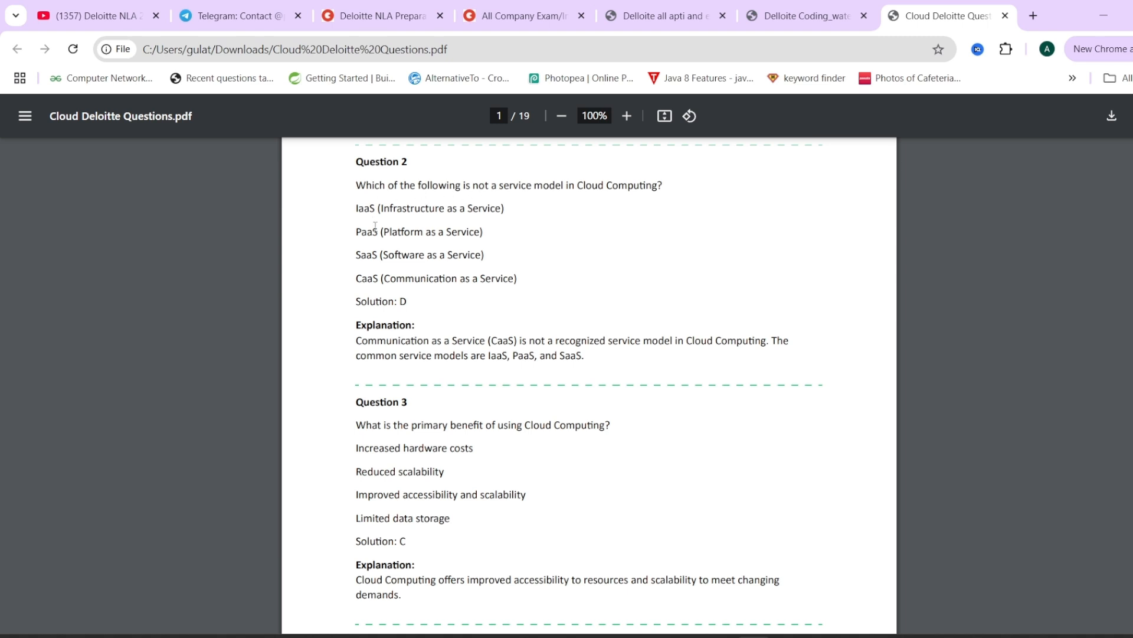
pyautogui.moveTo(444, 204)
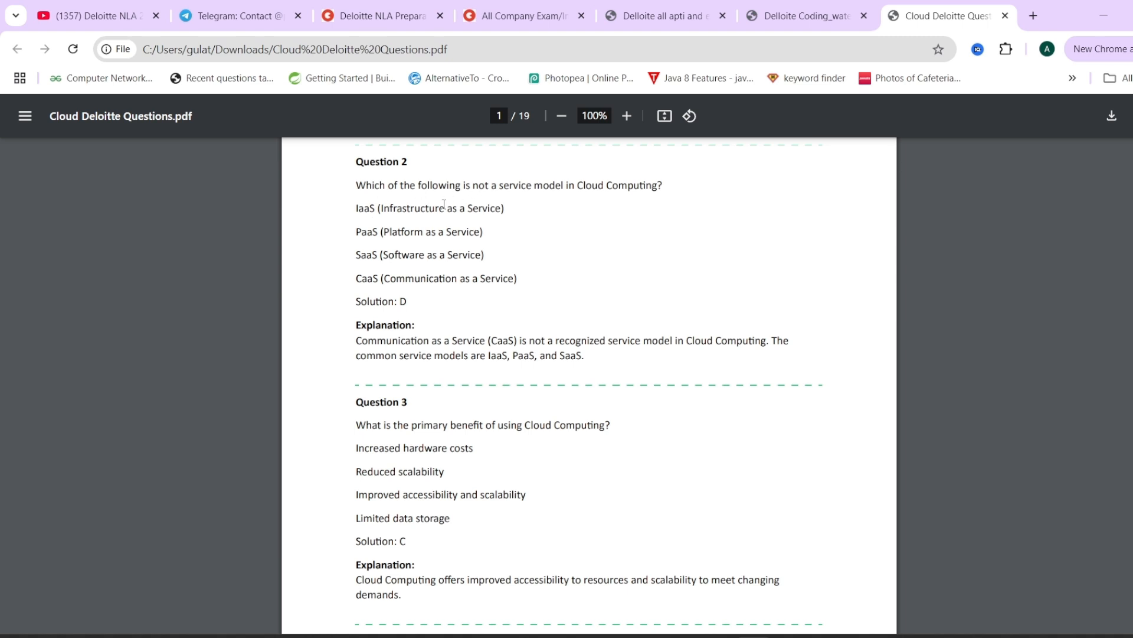
pyautogui.click(383, 16)
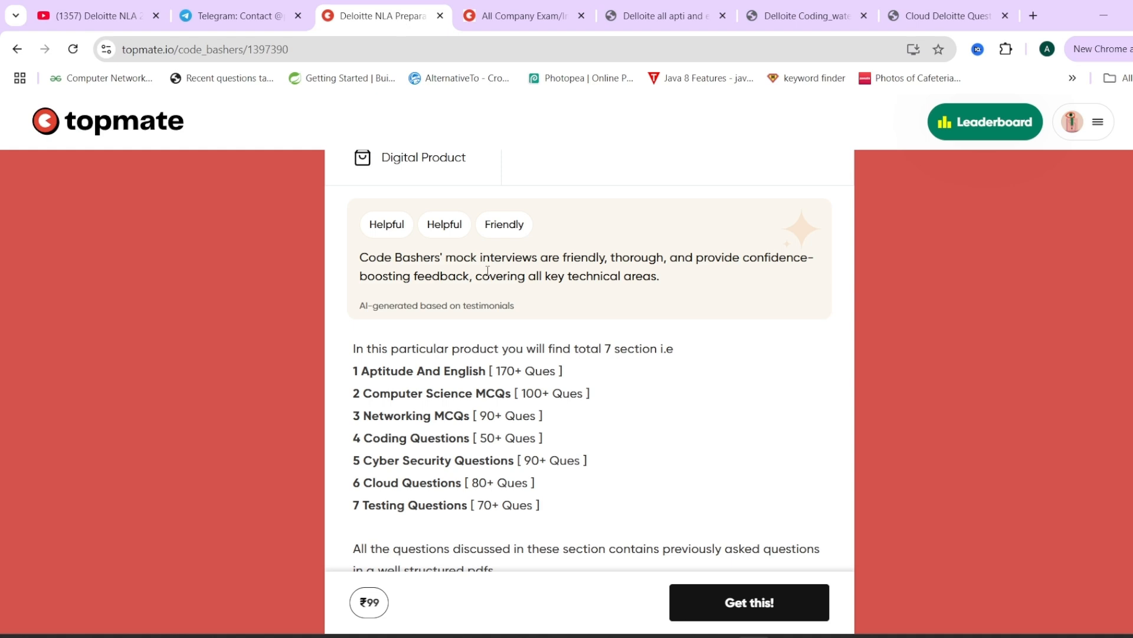
pyautogui.scroll(-3)
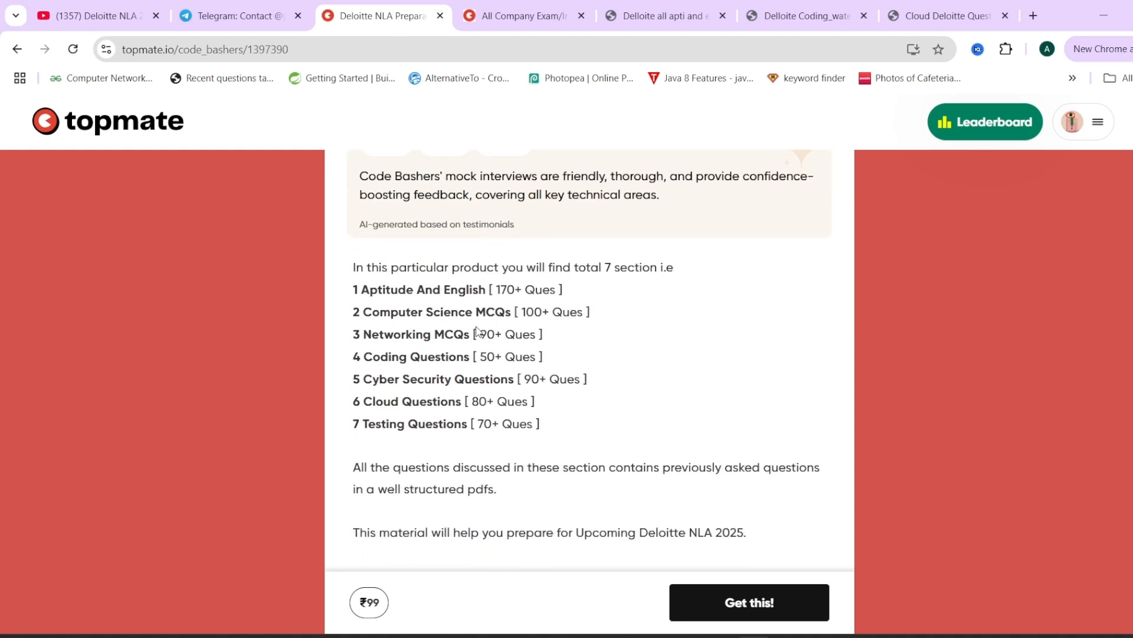
pyautogui.moveTo(461, 376)
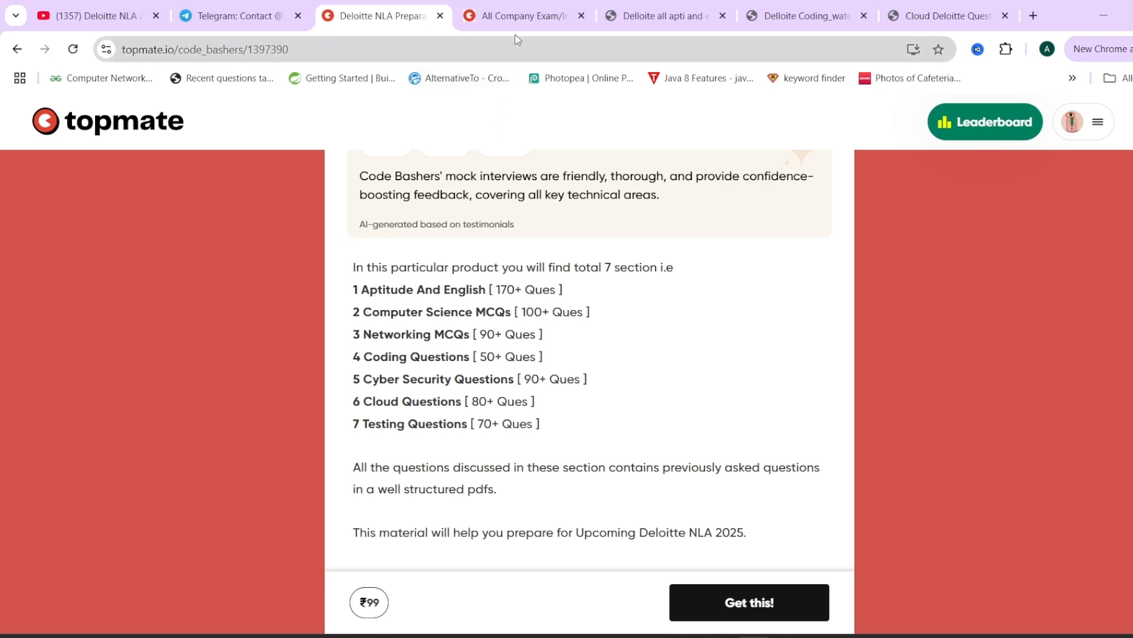
# Scroll through the ₹510 All Company Exam/Interview 2025 package's six included products
pyautogui.click(521, 15)
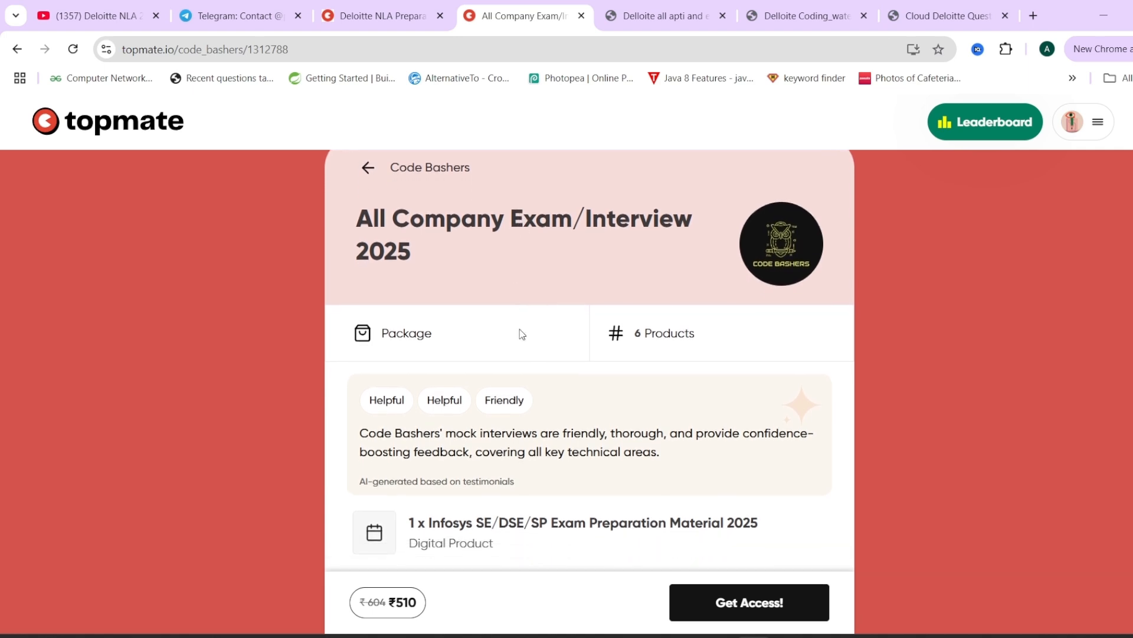
pyautogui.scroll(-3)
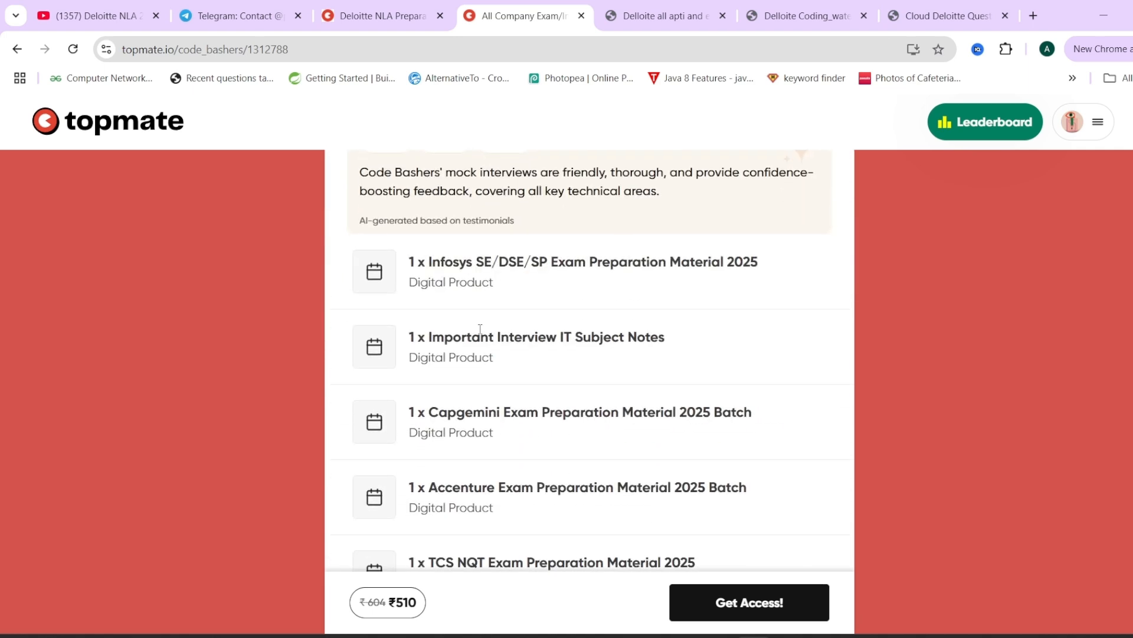
pyautogui.scroll(-3)
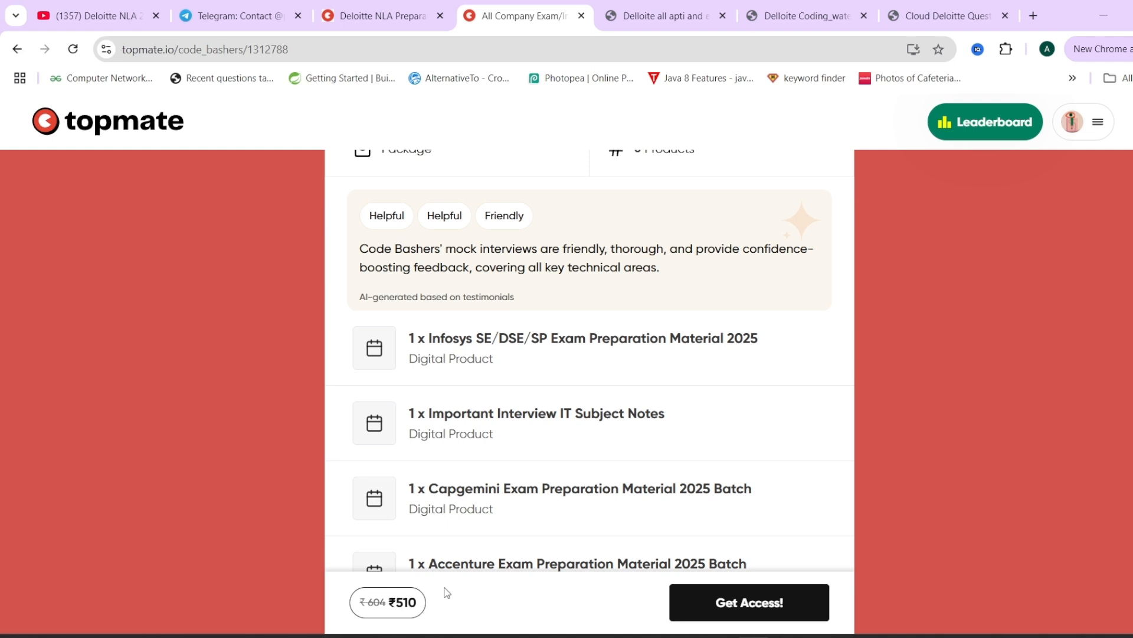
pyautogui.scroll(3)
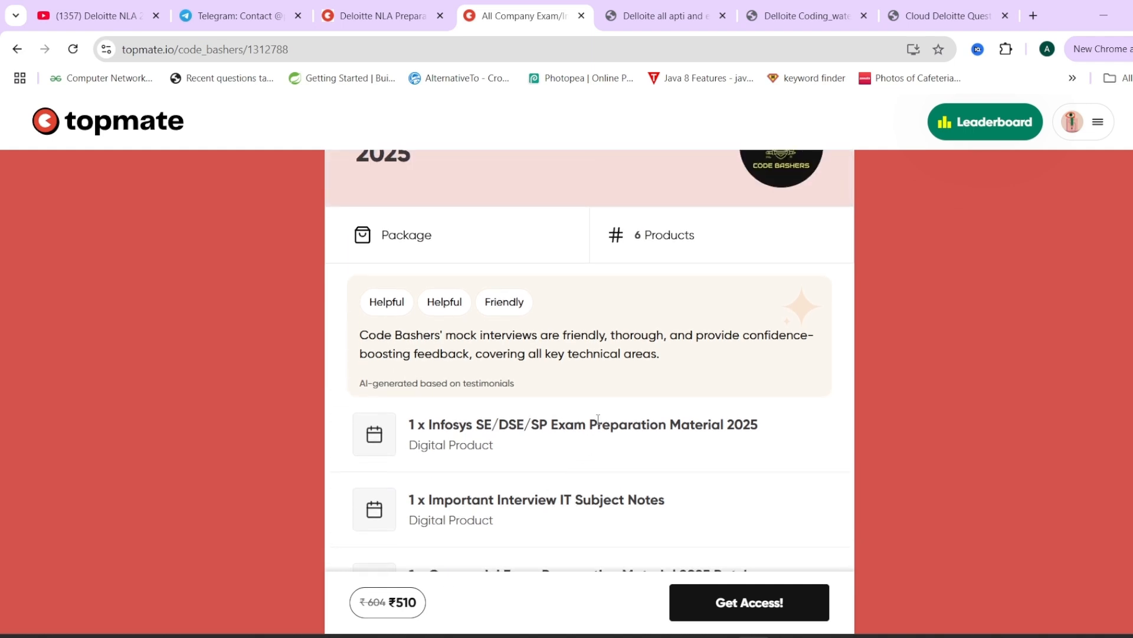
pyautogui.scroll(-3)
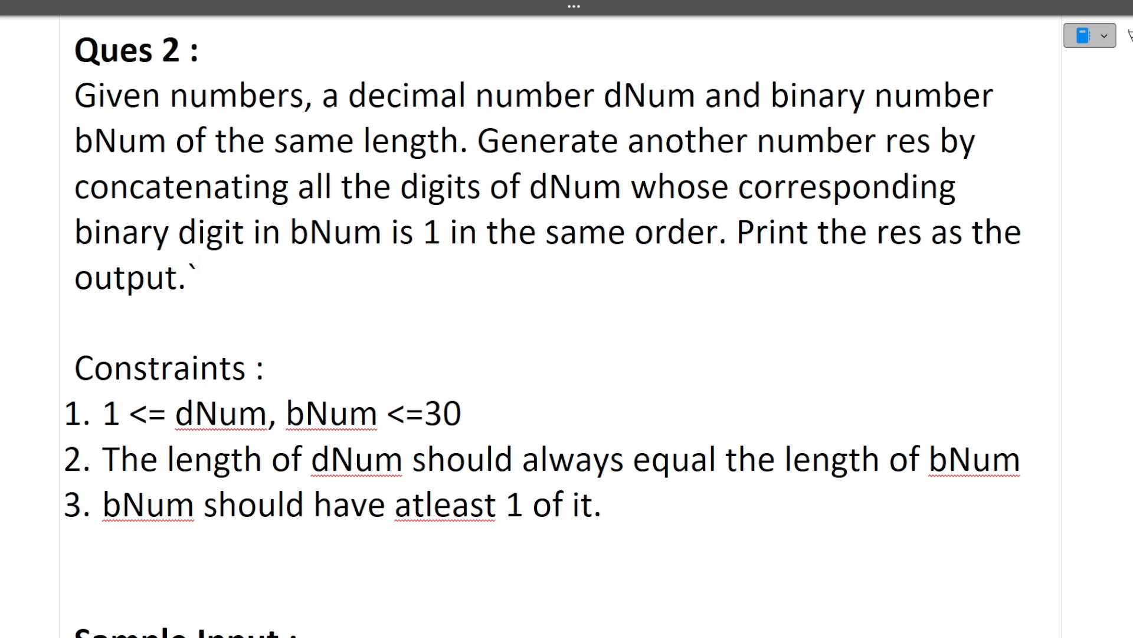
# Mark sample numbers 12345 and 10101 in Ques 2, labelling 10101 as bnum next to dnum
pyautogui.click(197, 278)
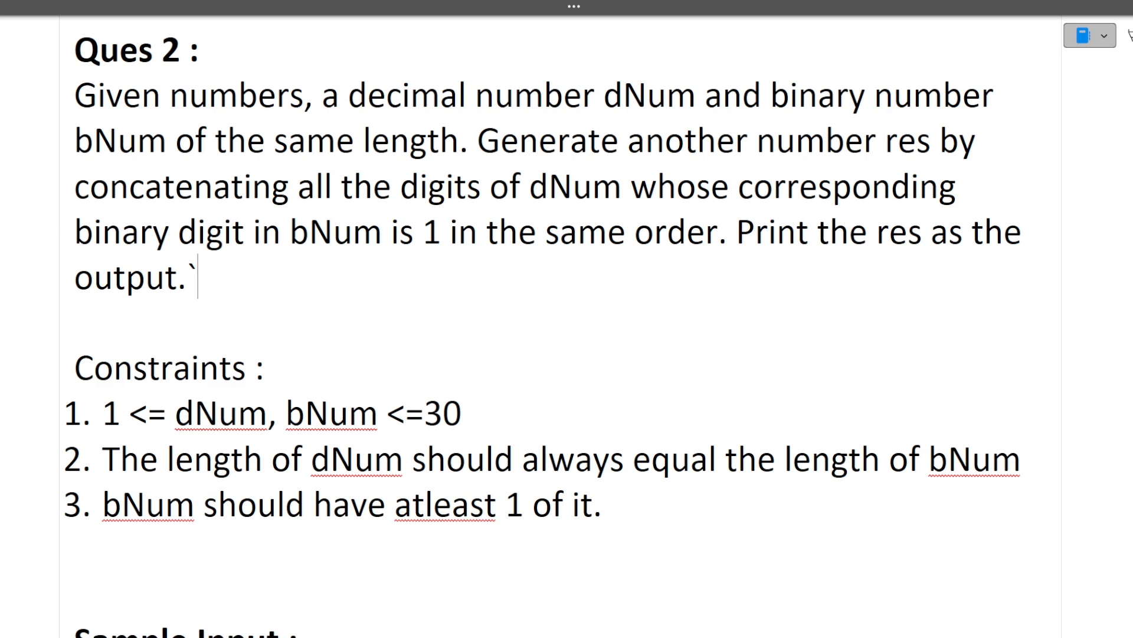
pyautogui.scroll(-3)
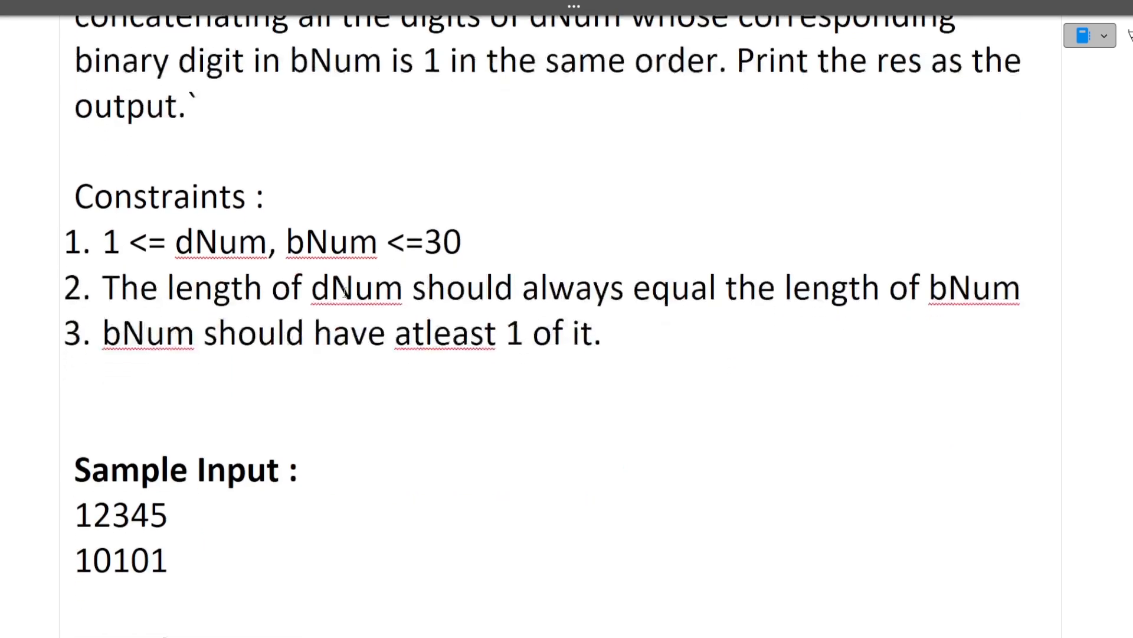
pyautogui.scroll(-3)
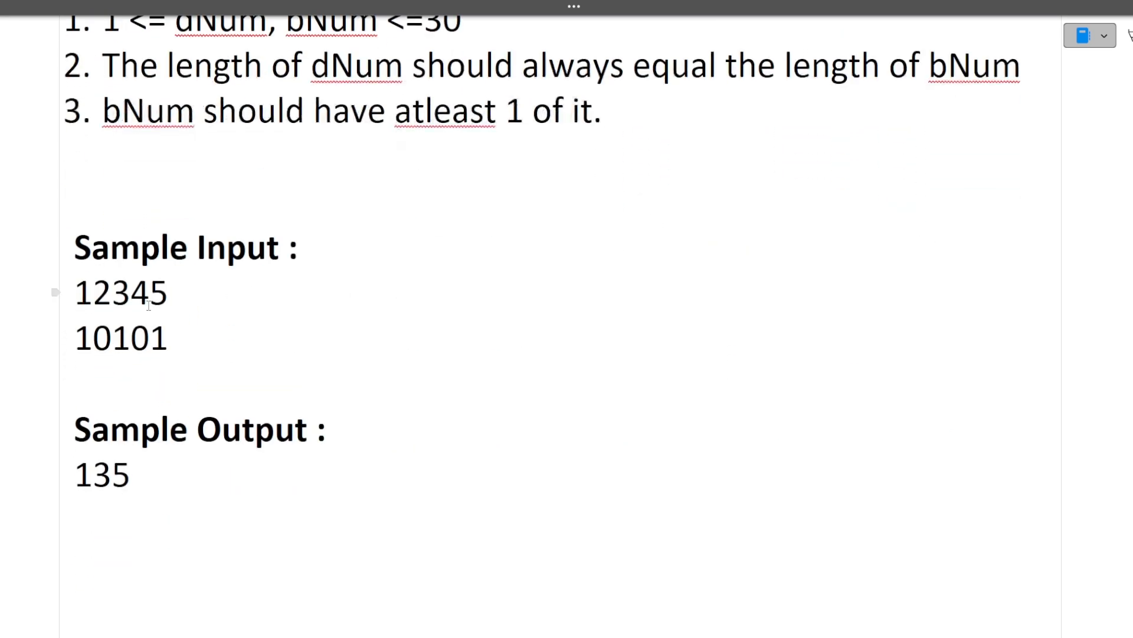
pyautogui.doubleClick(121, 293)
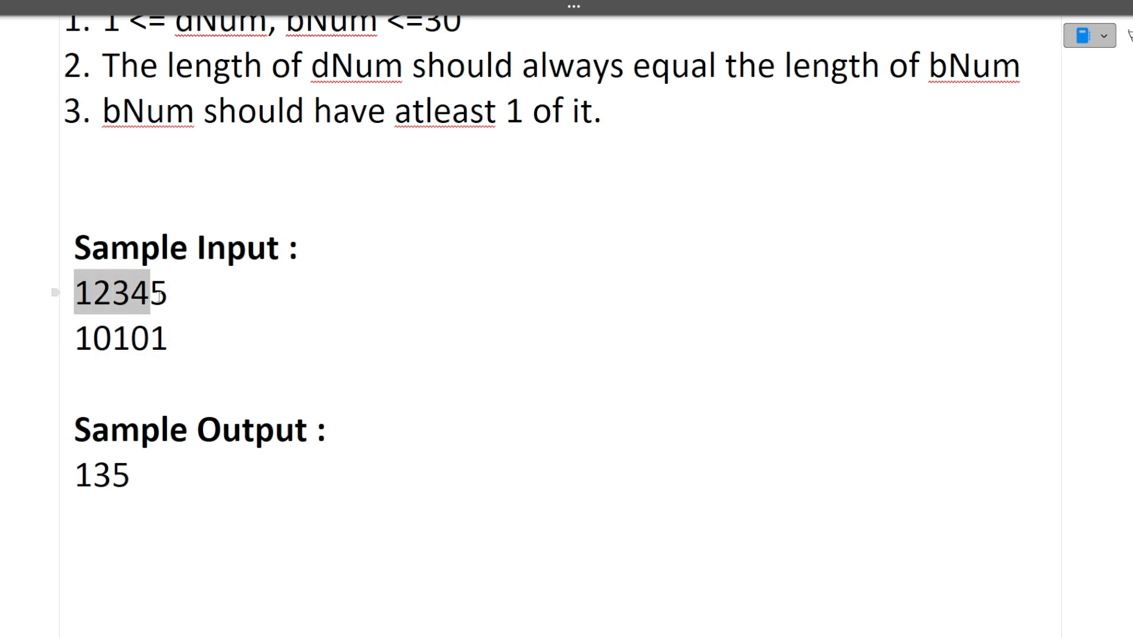
pyautogui.click(119, 337)
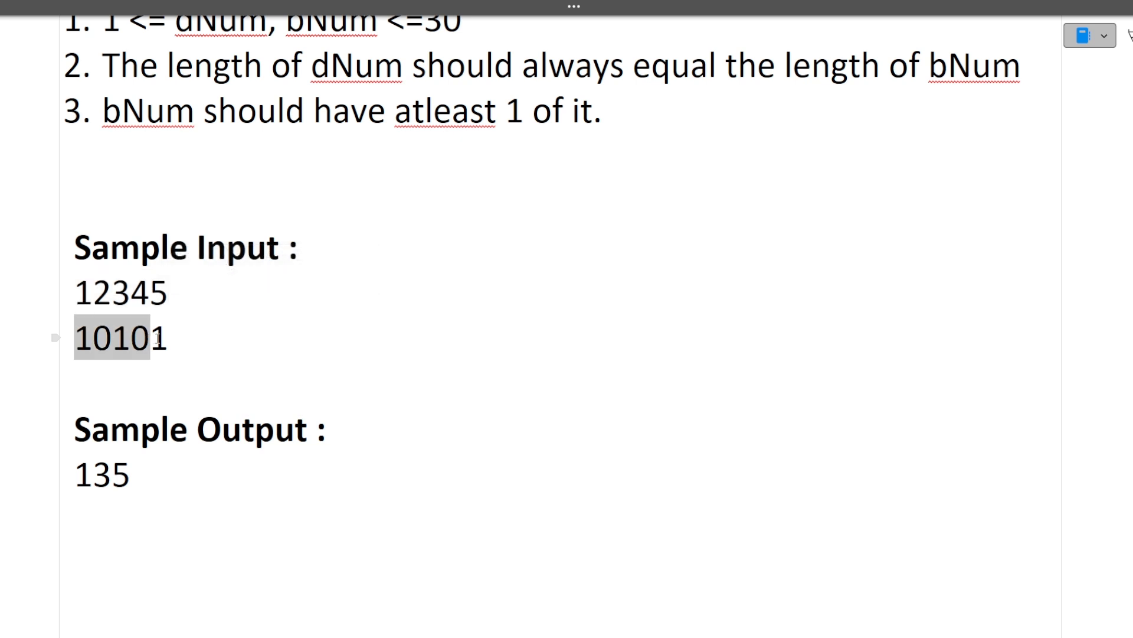
pyautogui.click(166, 340)
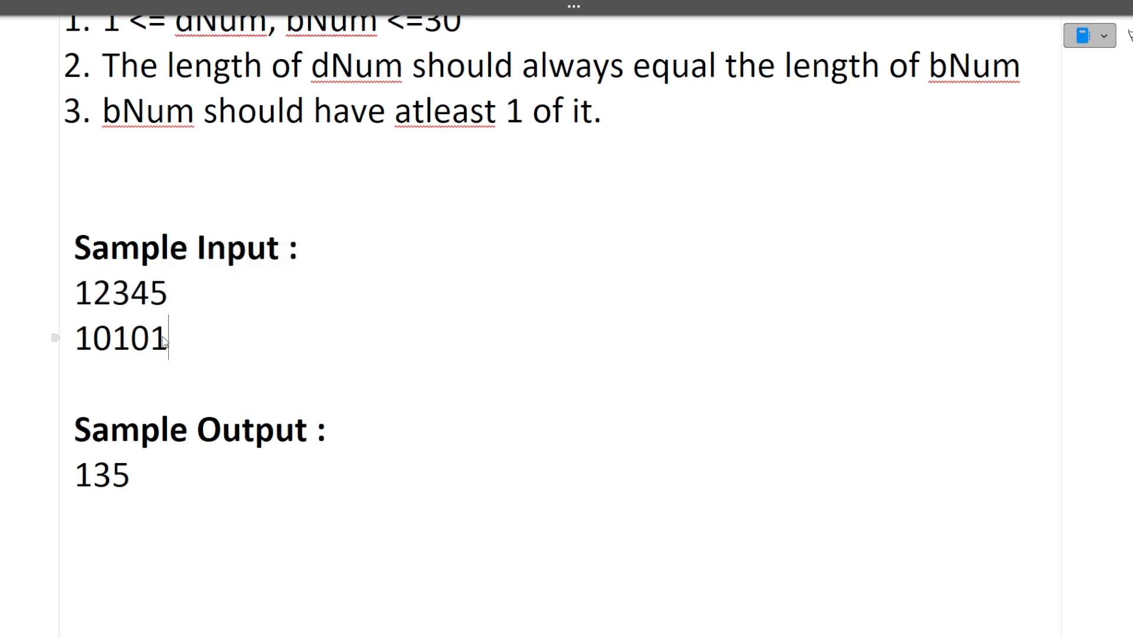
pyautogui.moveTo(81, 479)
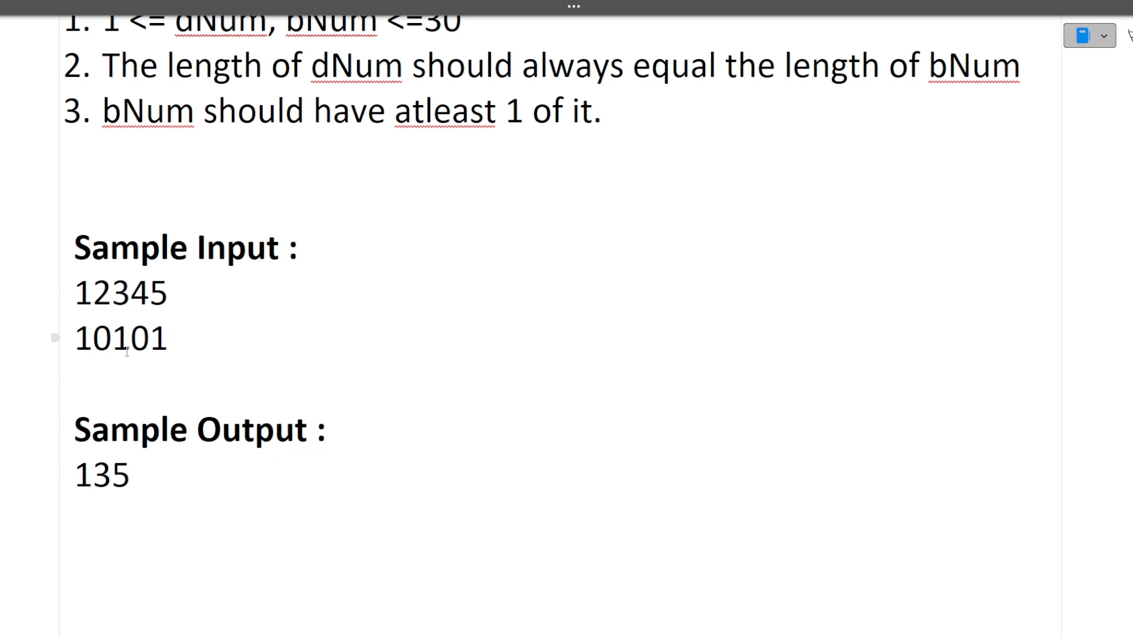
pyautogui.write('bnum')
pyautogui.click(168, 292)
pyautogui.write(' dnum')
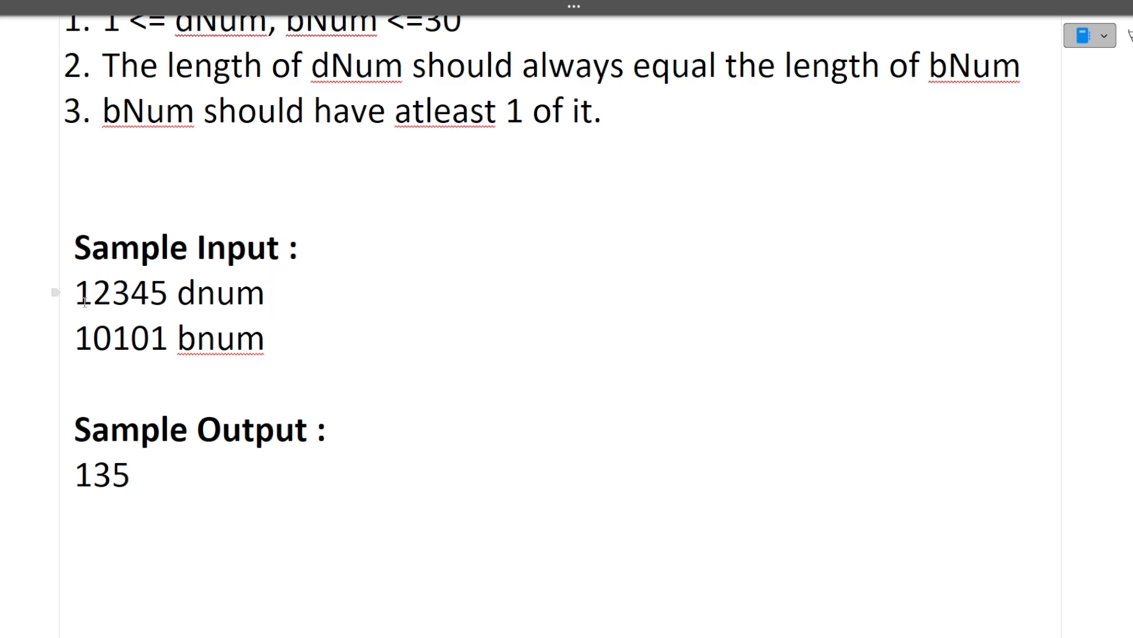
pyautogui.click(264, 293)
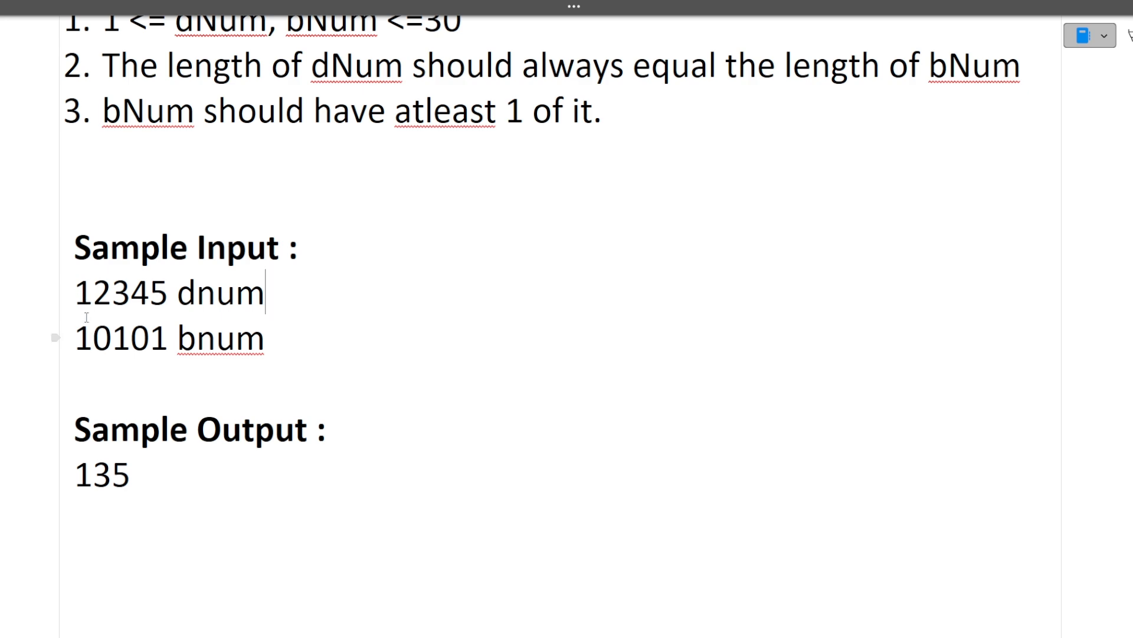
pyautogui.doubleClick(85, 293)
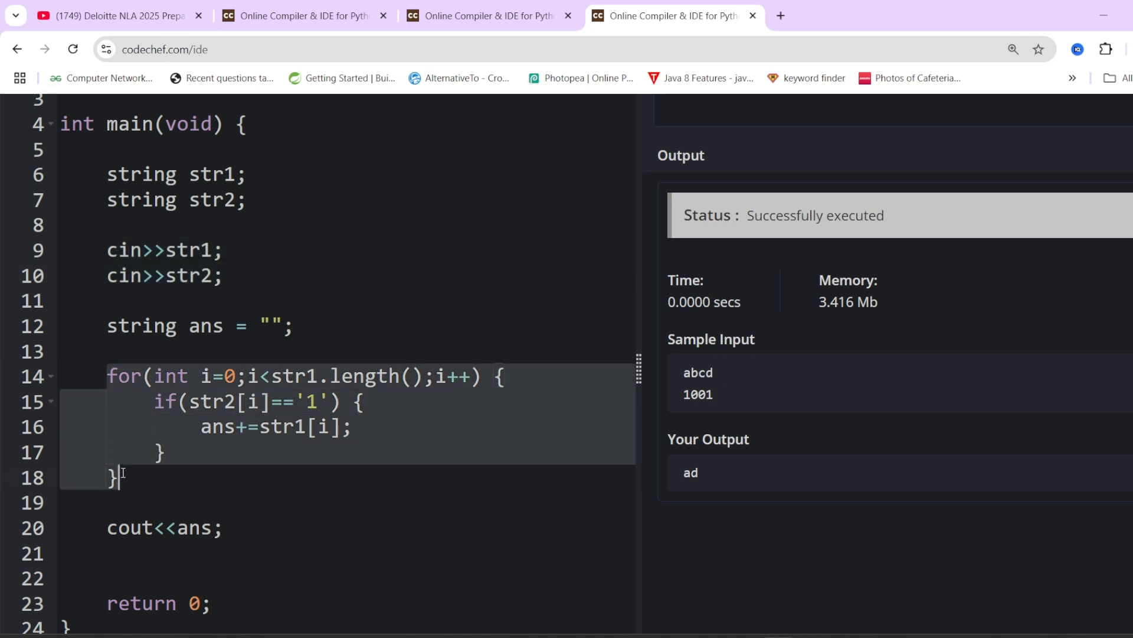
pyautogui.moveTo(281, 354)
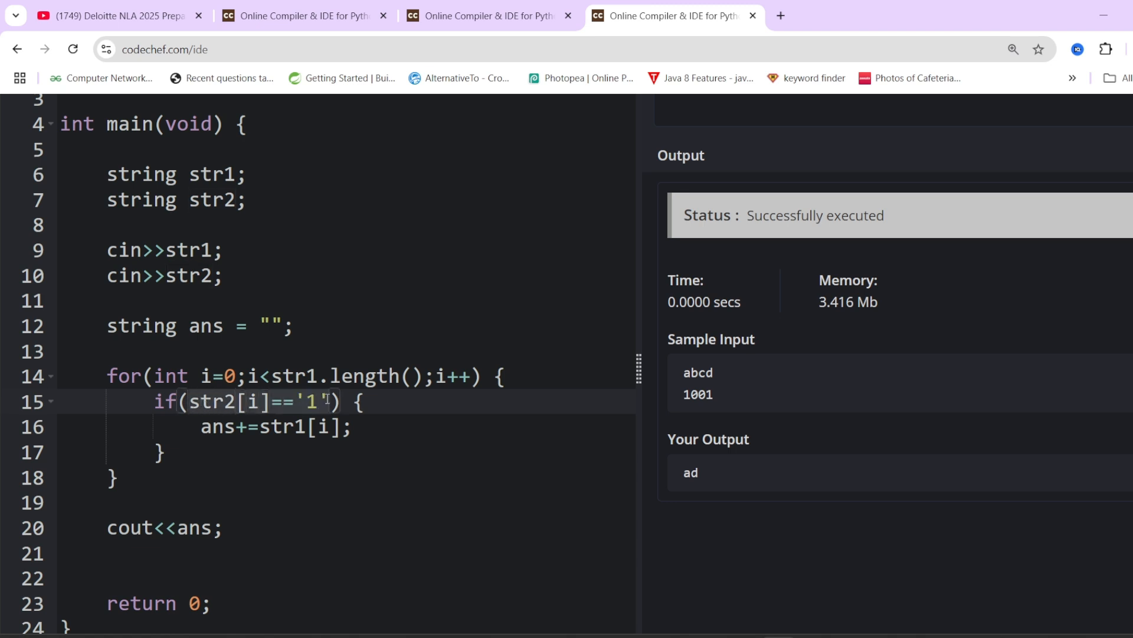
# Review the for loop with the if(str2[i]=='1') check in the C++ solution
pyautogui.click(307, 426)
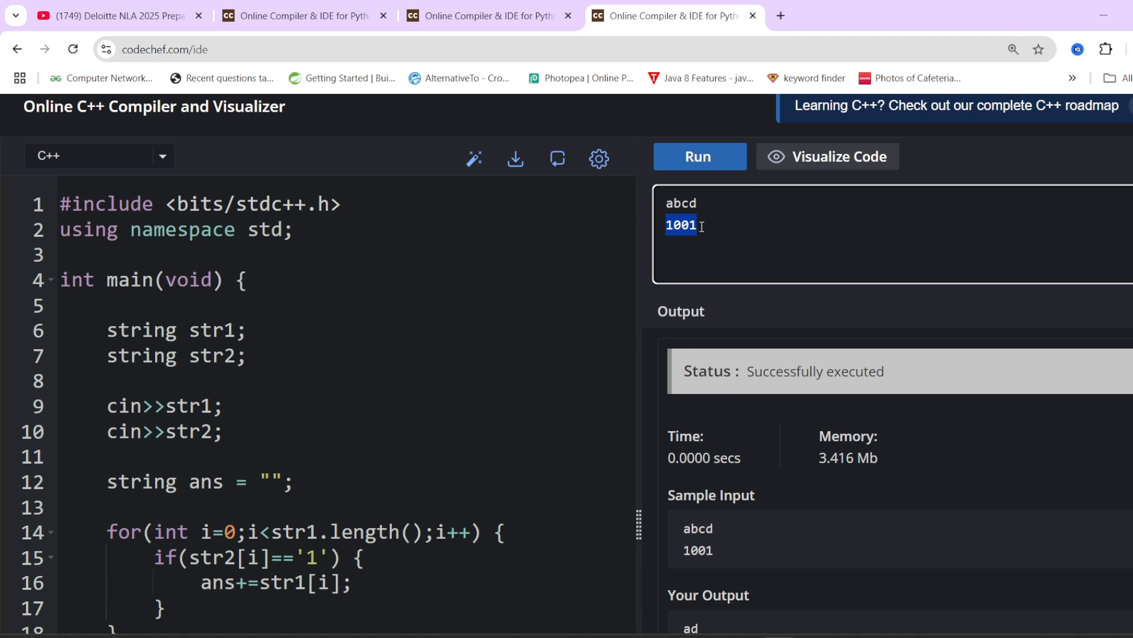
# Run the program on abcd with 1001, then rerun with binary input 1111
pyautogui.click(698, 156)
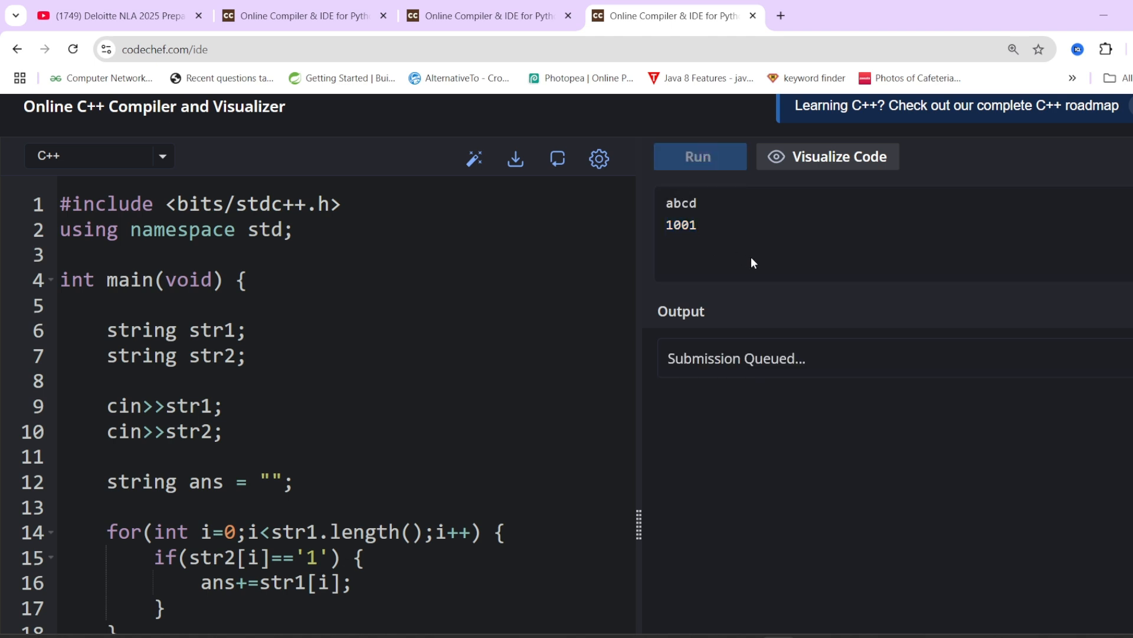
pyautogui.moveTo(726, 278)
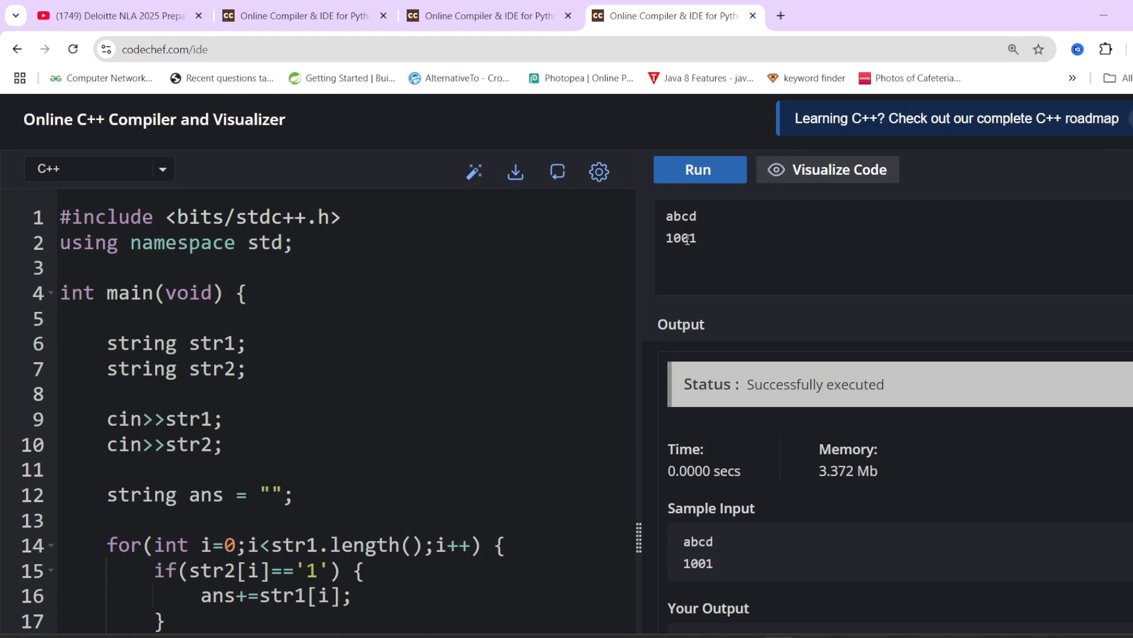
pyautogui.write('1111')
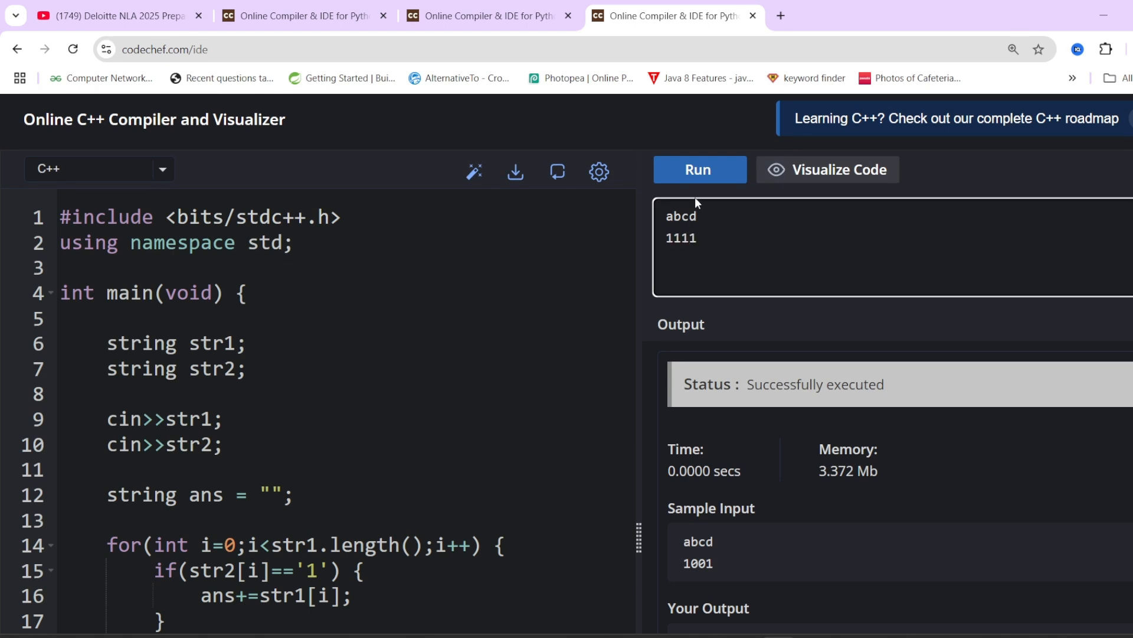
pyautogui.click(698, 169)
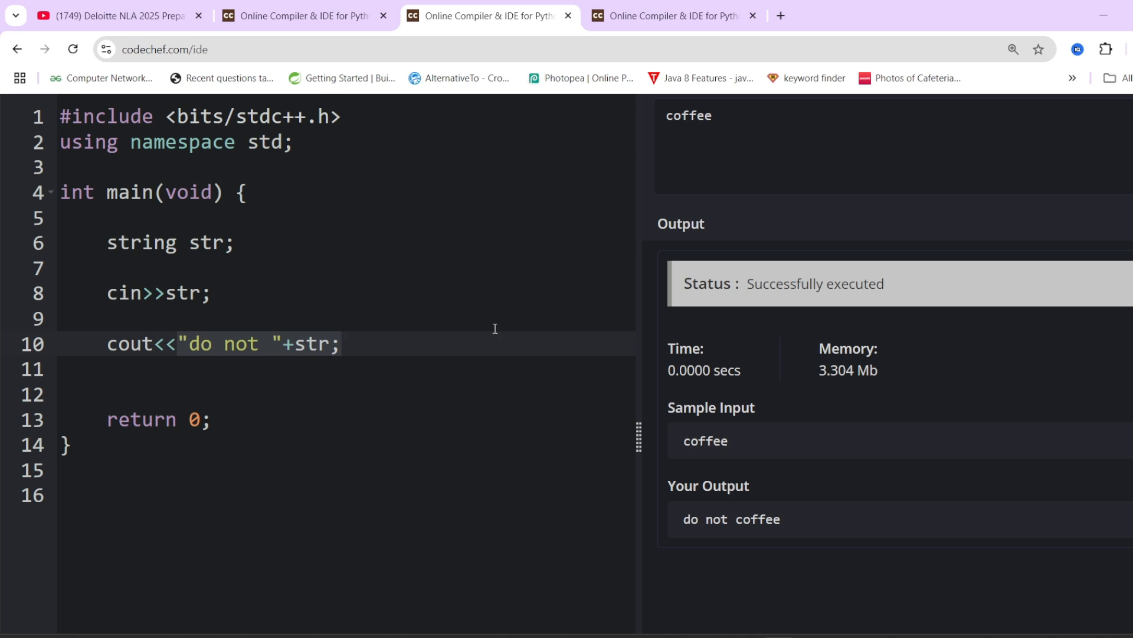
# Run the 'do not' program on input coffee, printing 'do not coffee'
pyautogui.click(699, 126)
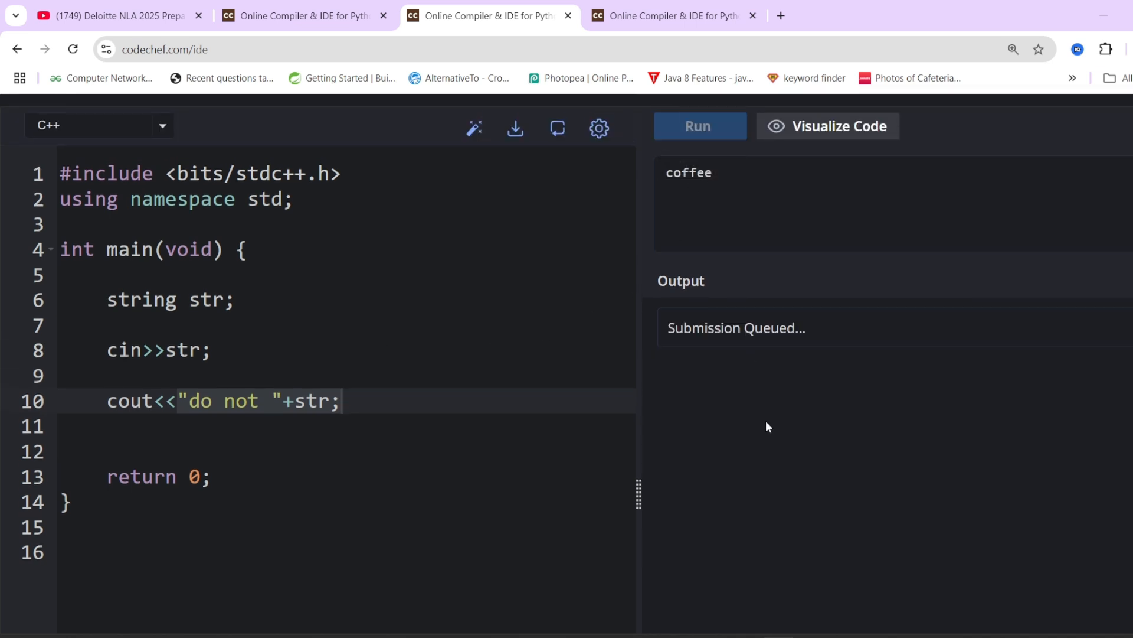
pyautogui.click(698, 126)
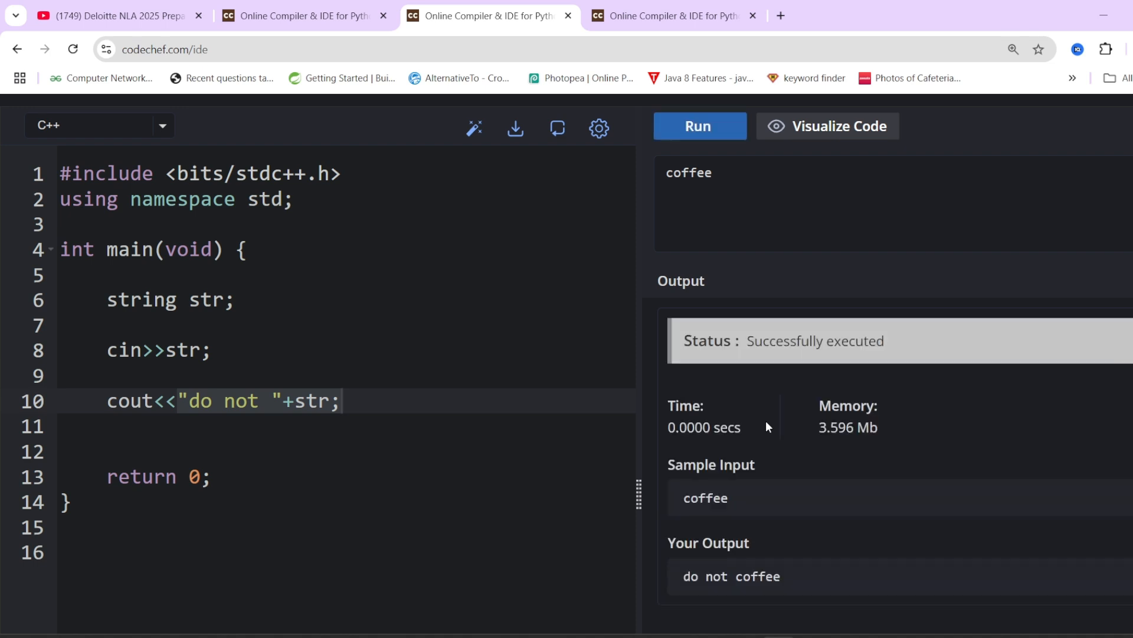